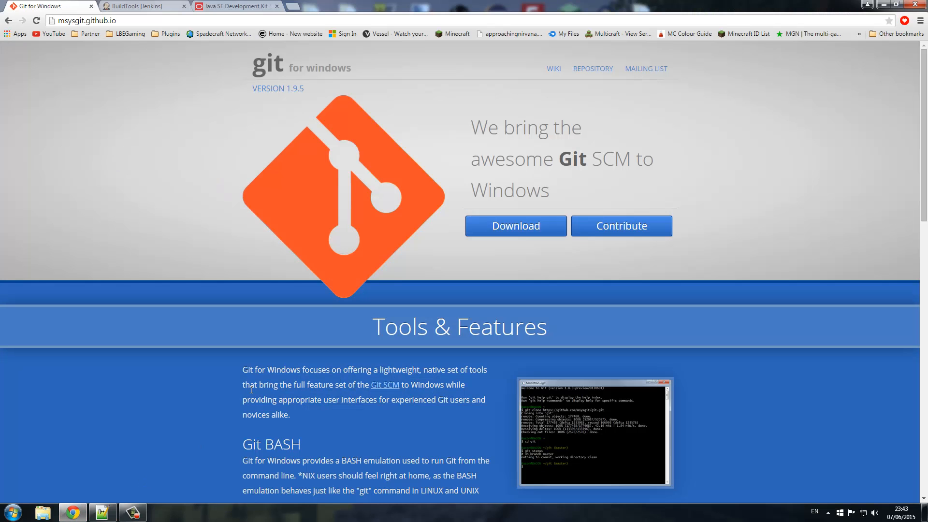
mouse_move(135, 228)
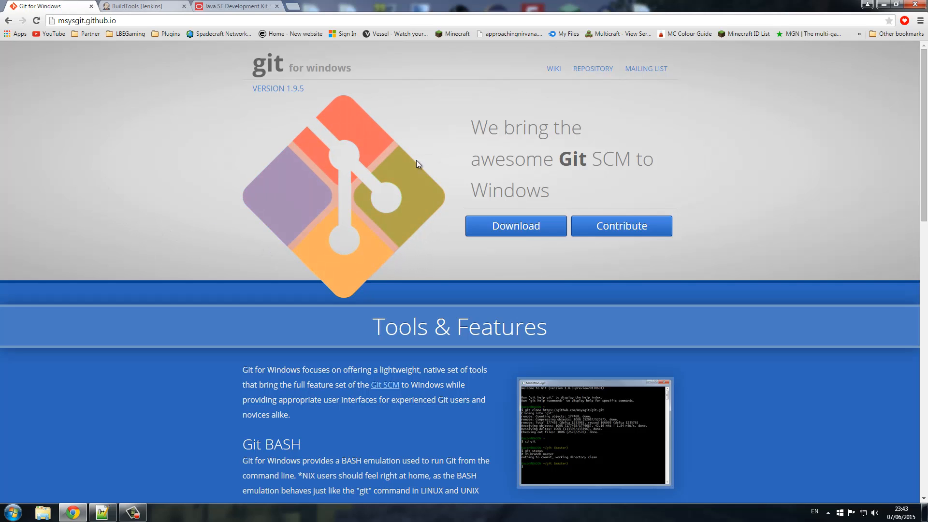
mouse_move(578, 190)
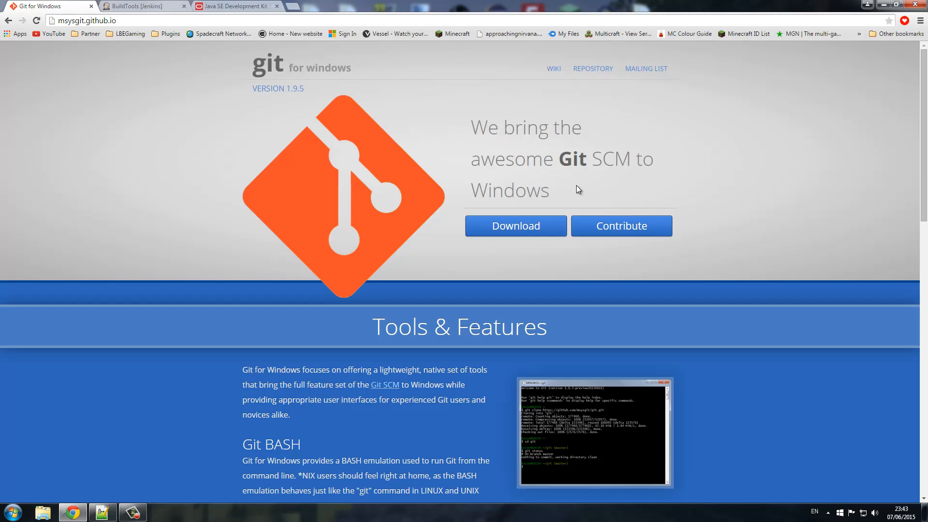
Step: Show the JDK 8u45 download table and highlight the Windows x86/x64 installer rows
left_click(234, 5)
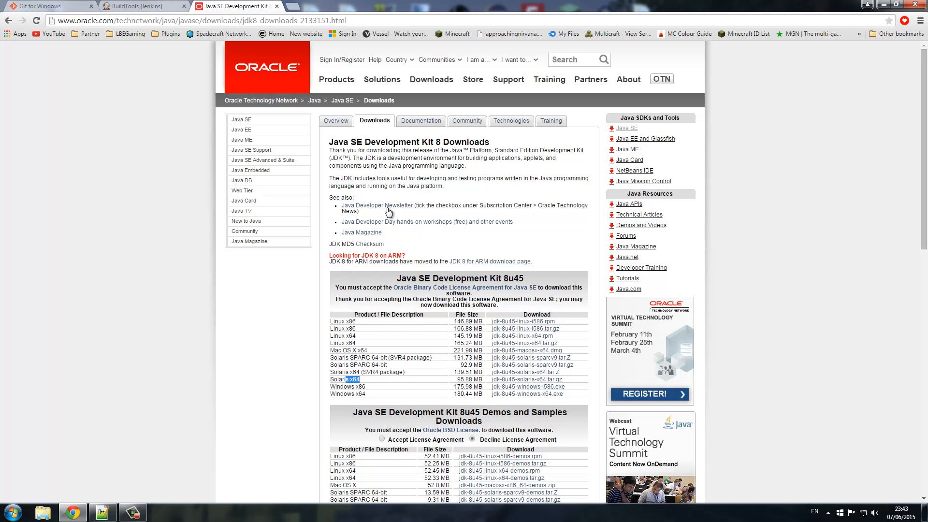
mouse_move(309, 401)
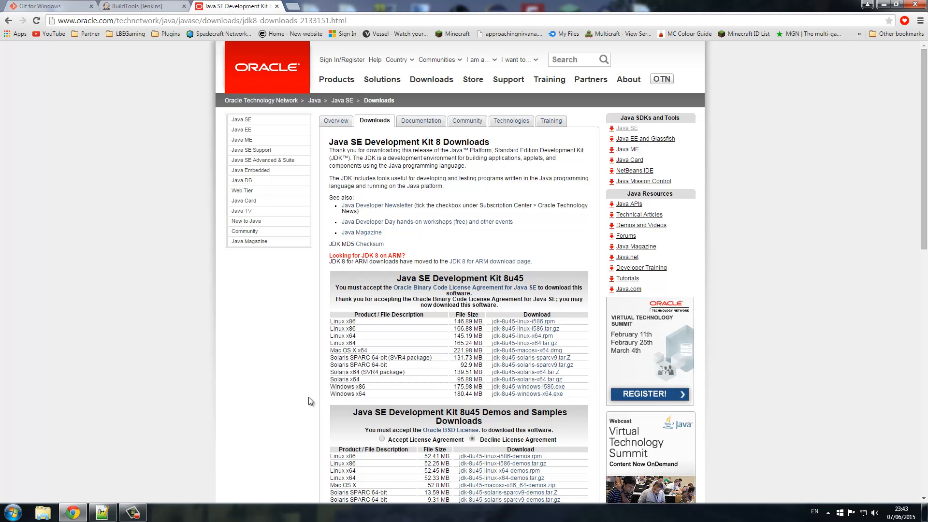
mouse_move(330, 345)
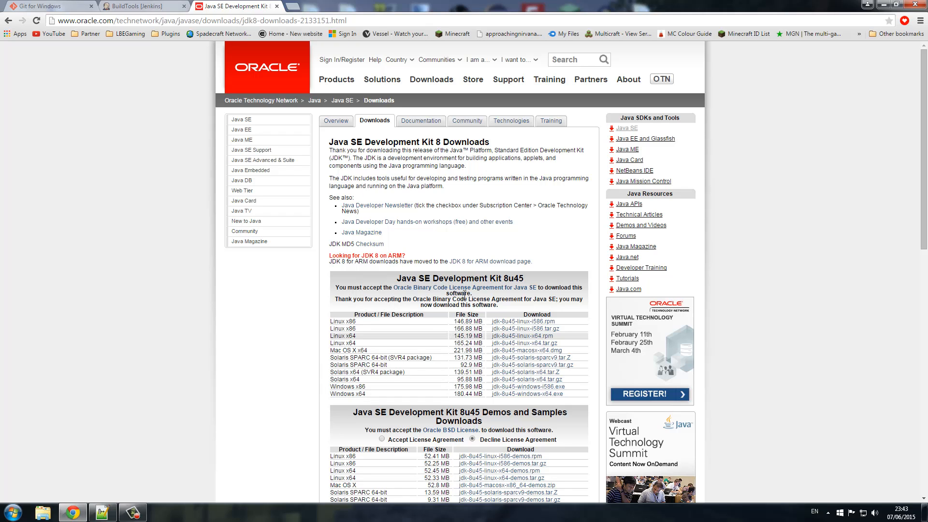
mouse_move(140, 274)
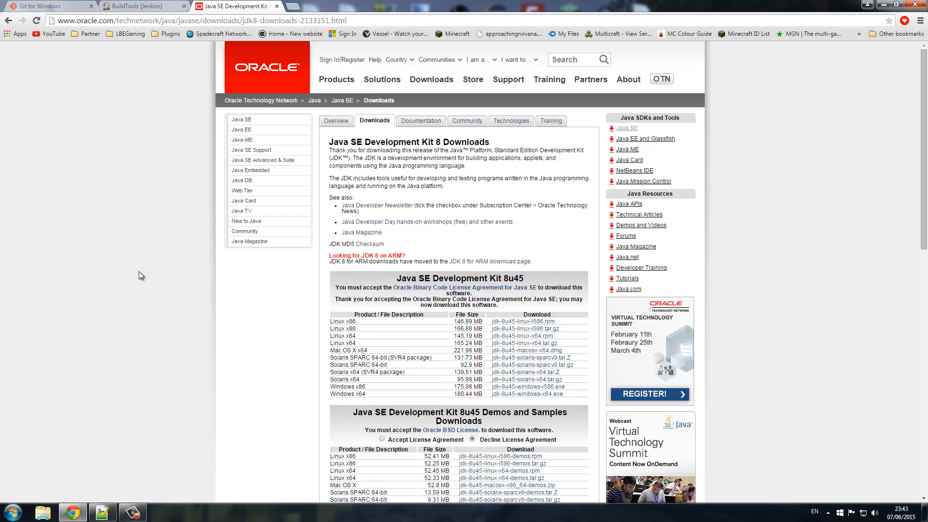
mouse_move(302, 231)
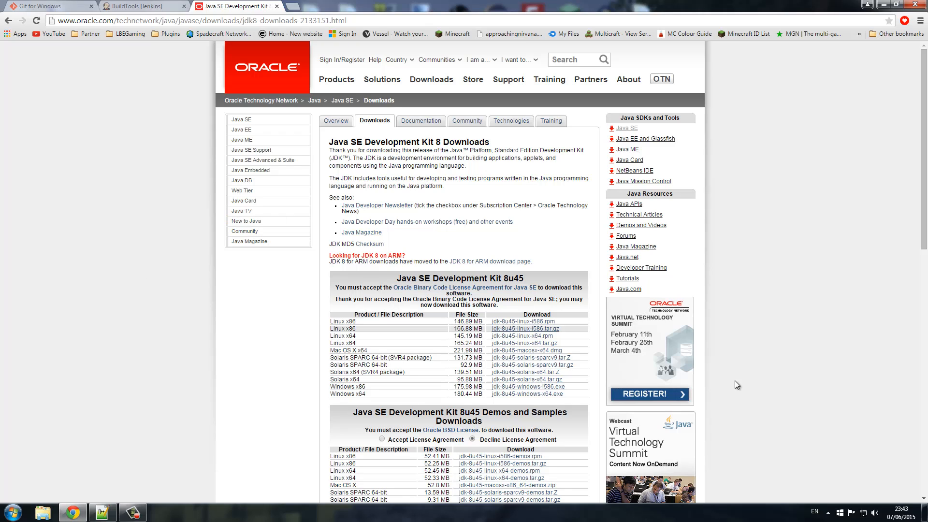
mouse_move(749, 366)
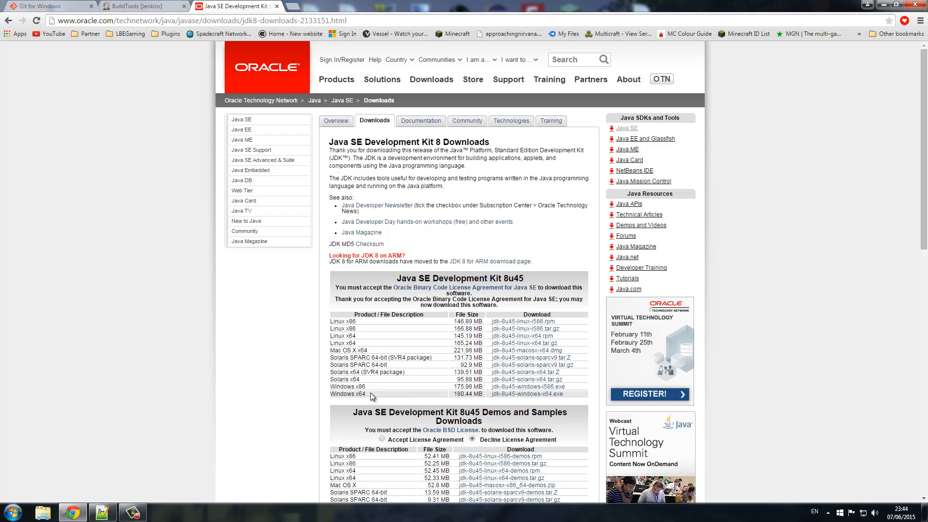
double_click(350, 395)
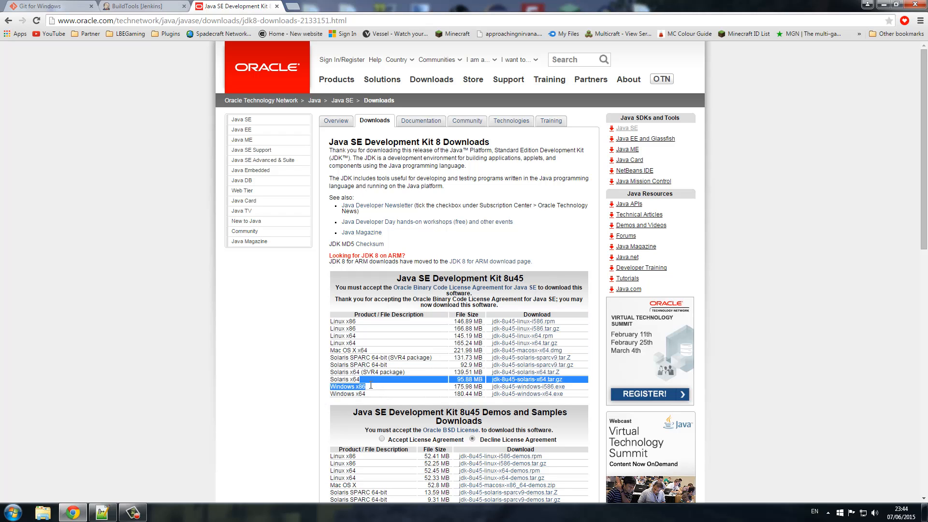
mouse_move(275, 393)
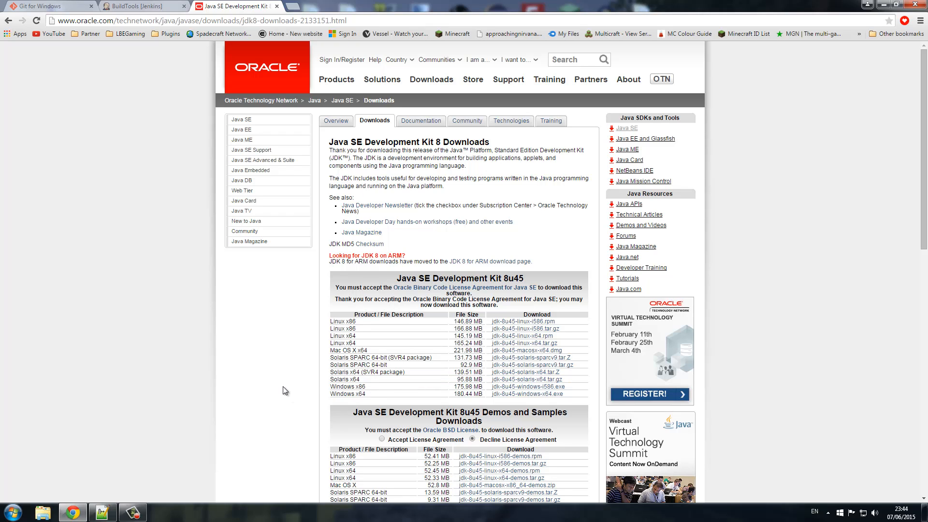
mouse_move(245, 448)
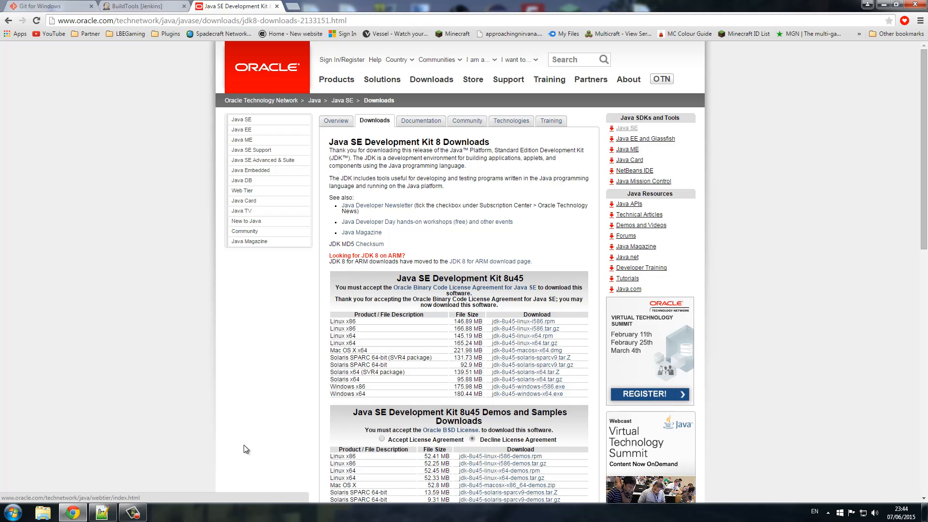
mouse_move(139, 155)
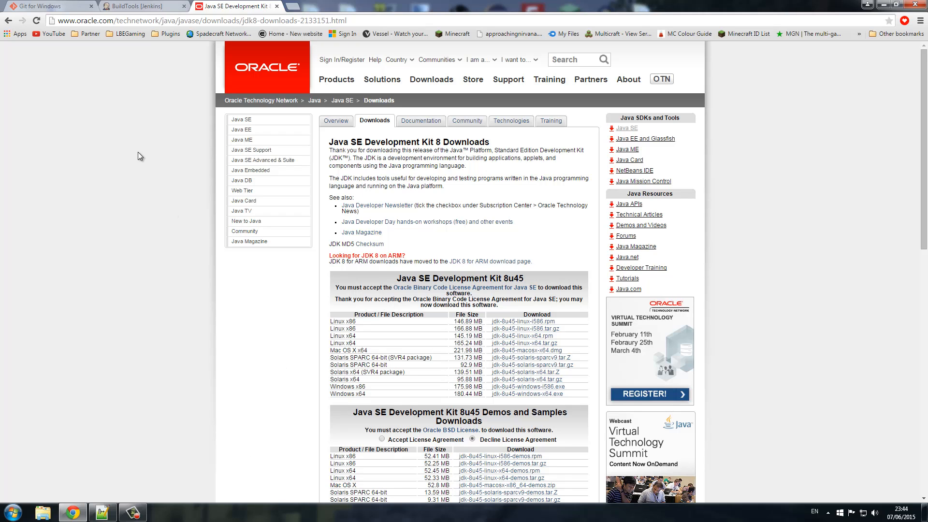
Step: Download BuildTools.jar from the artefacts of Jenkins BuildTools build #38
left_click(142, 5)
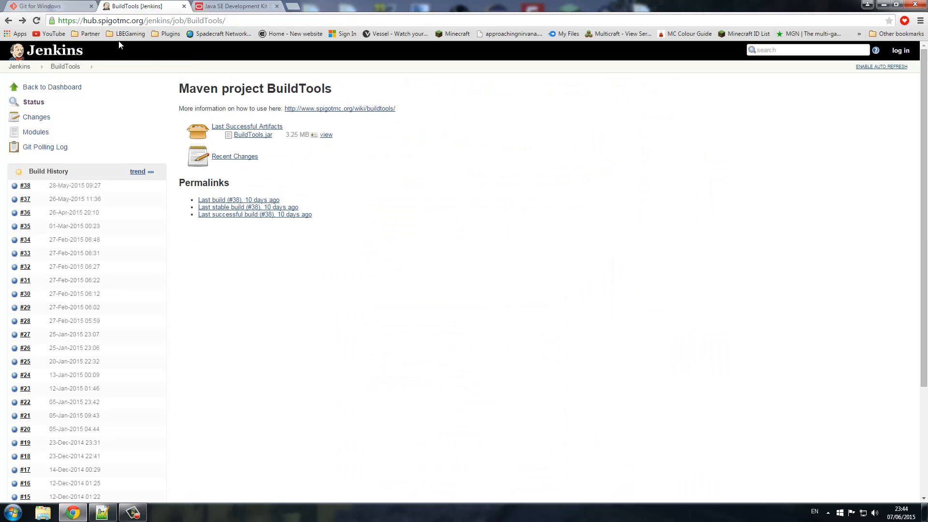
mouse_move(112, 118)
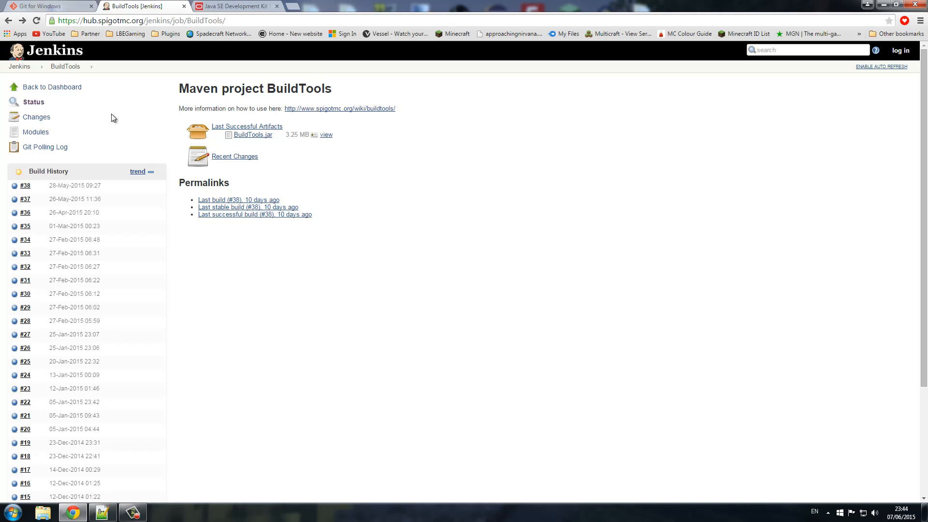
mouse_move(38, 192)
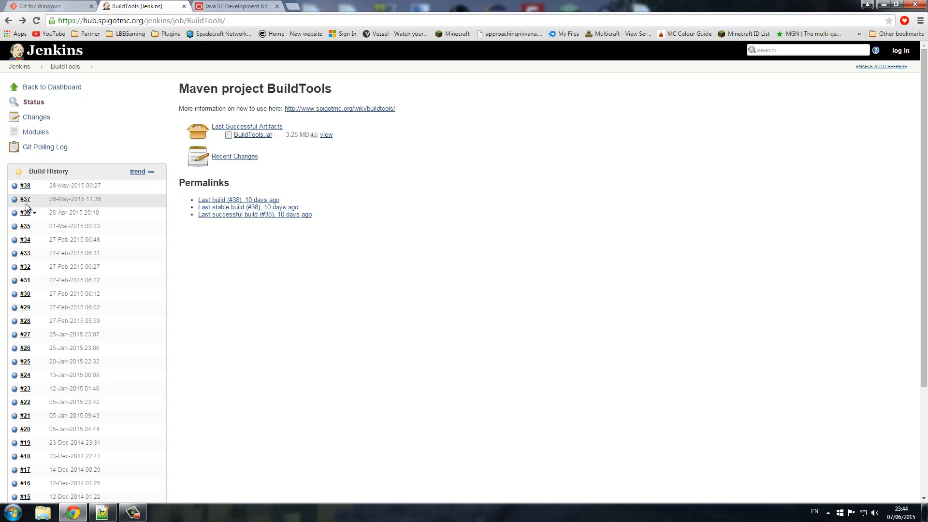
mouse_move(47, 274)
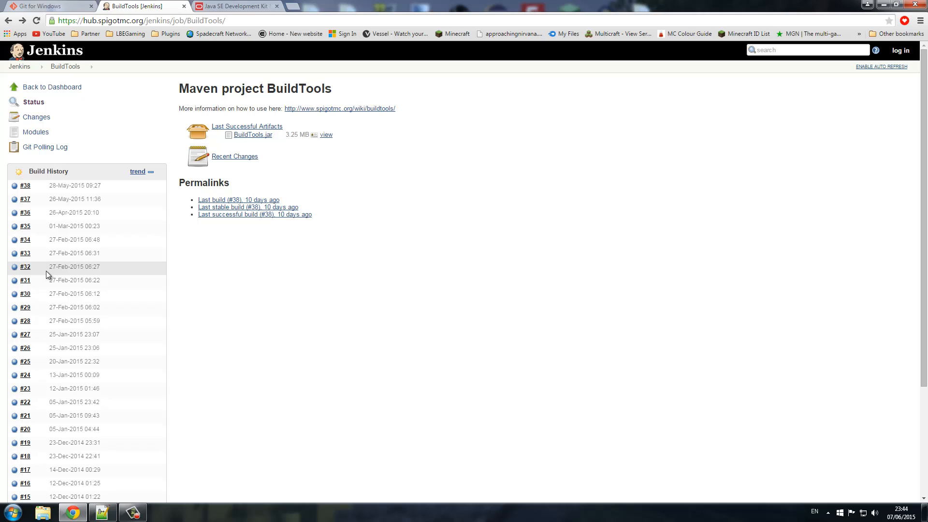
mouse_move(91, 266)
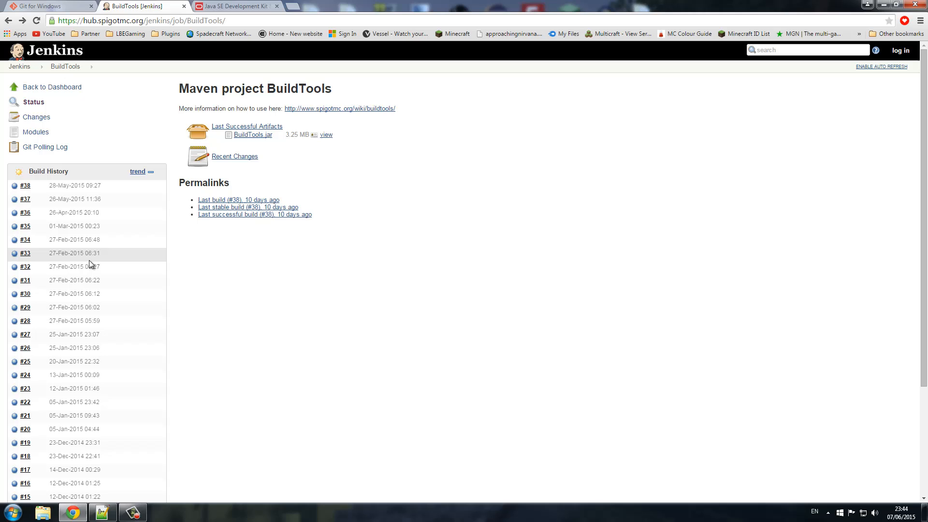
mouse_move(27, 213)
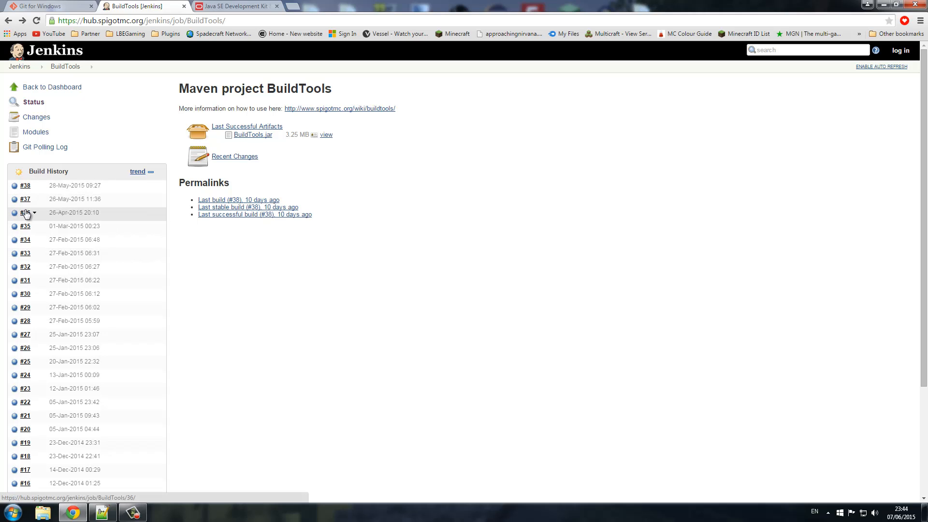
mouse_move(25, 186)
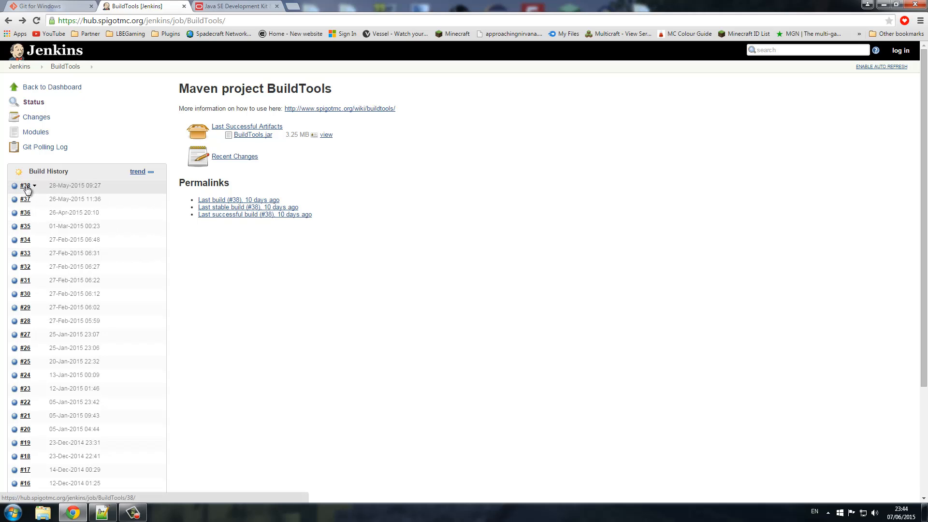
left_click(25, 185)
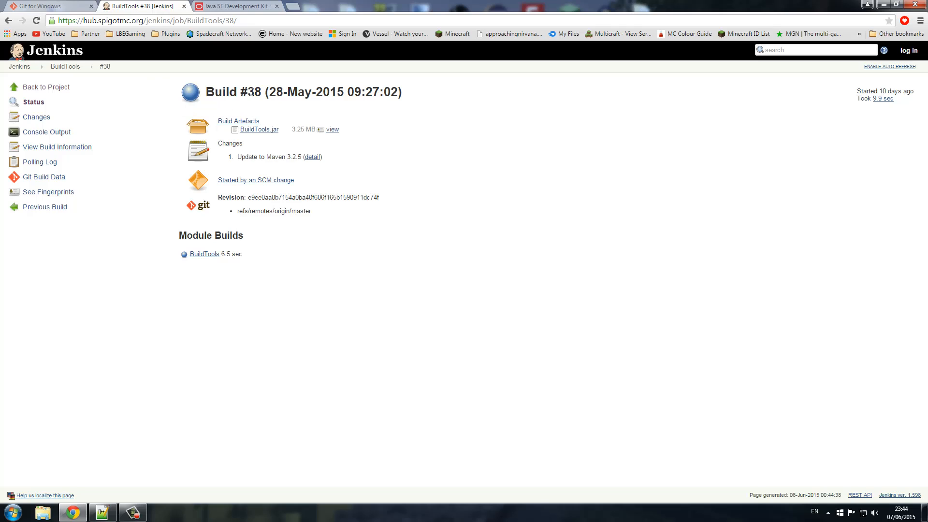
double_click(254, 93)
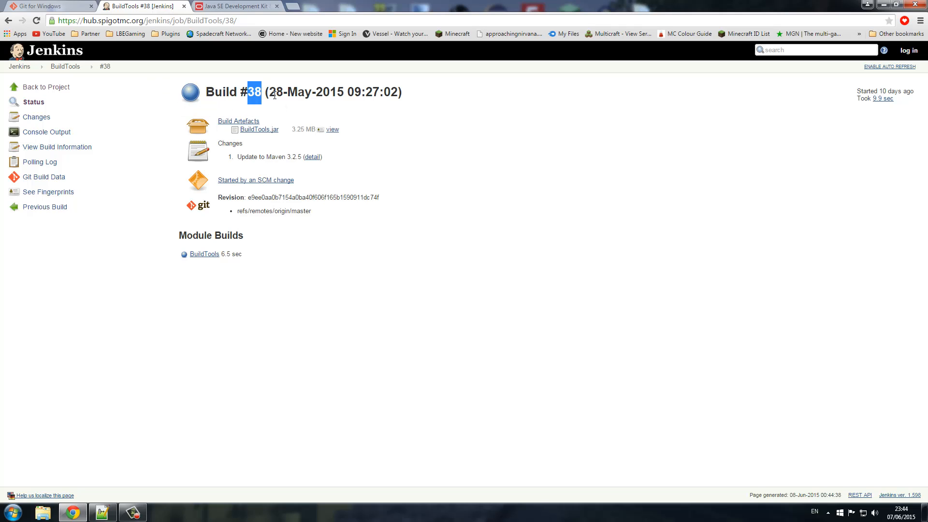
mouse_move(258, 129)
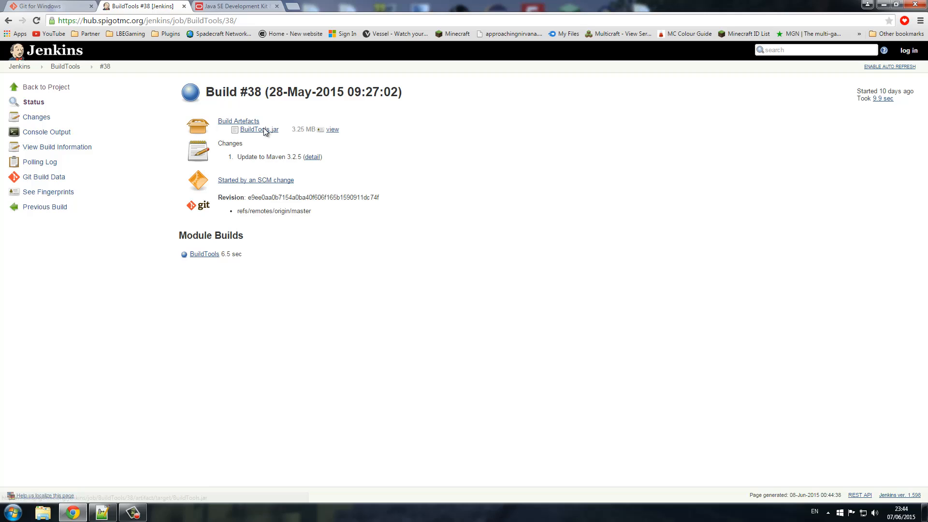
left_click(259, 129)
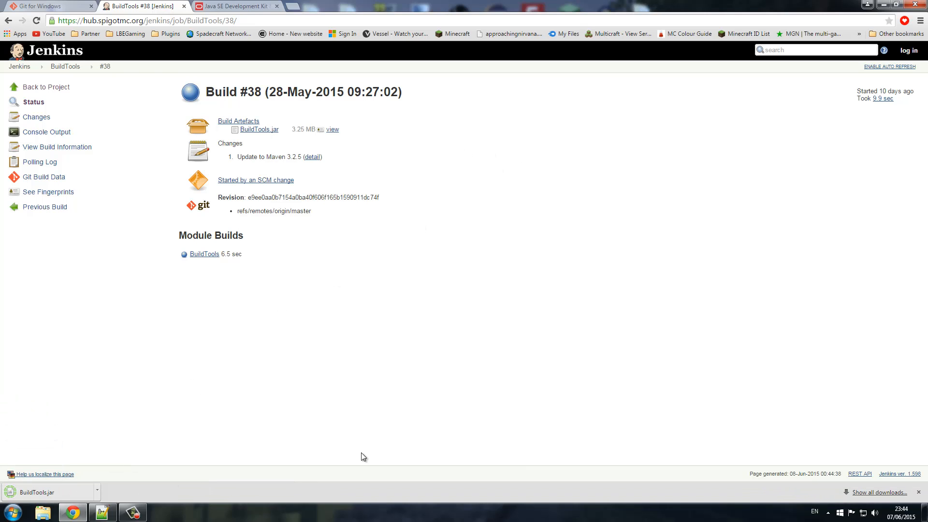
mouse_move(136, 40)
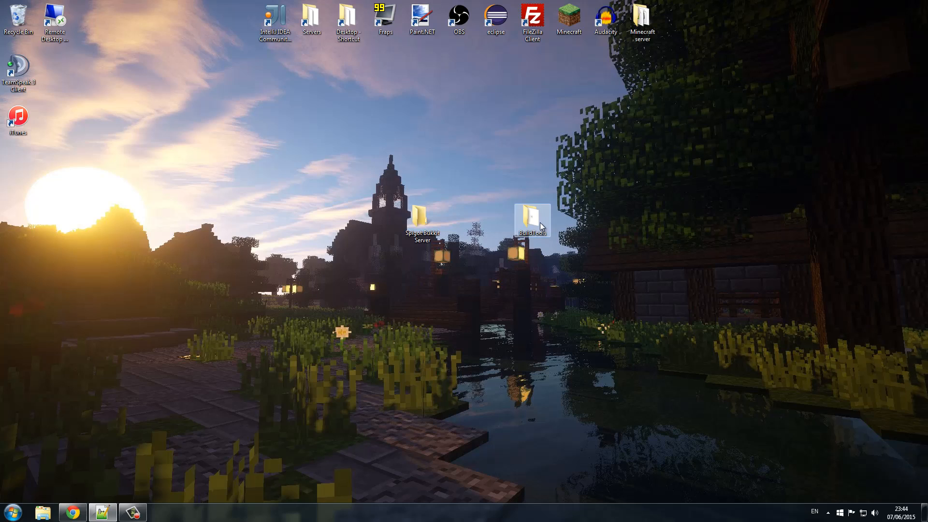
Step: Create a new empty text document named Run in the BuildTools folder beside BuildTools.jar
double_click(532, 214)
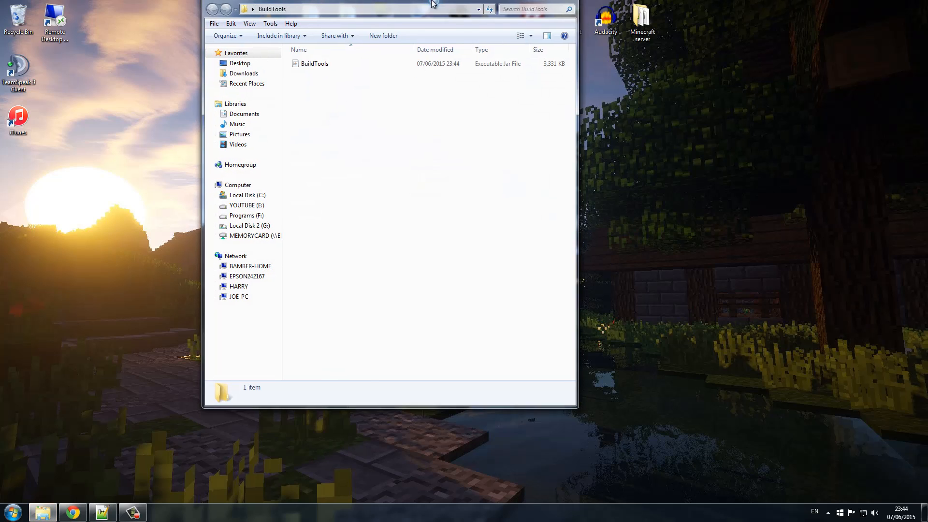
right_click(189, 115)
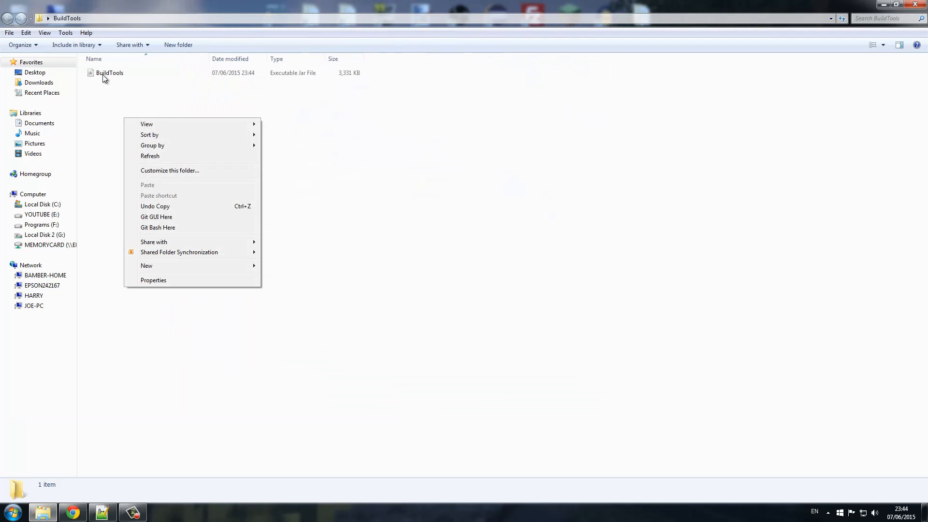
left_click(312, 135)
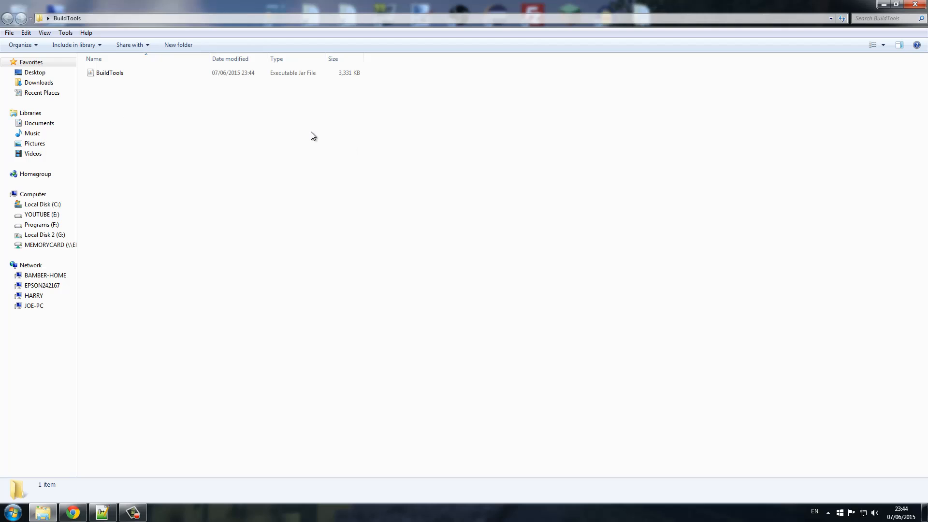
mouse_move(177, 140)
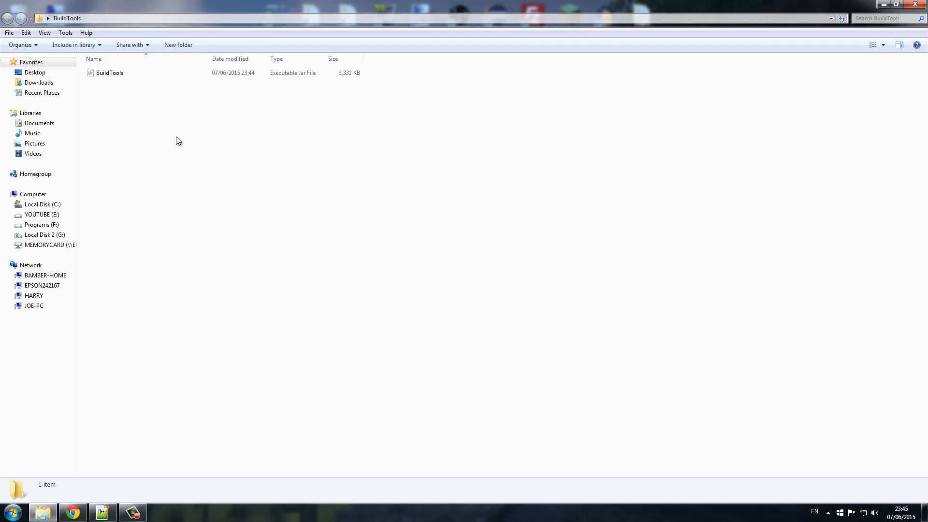
right_click(178, 141)
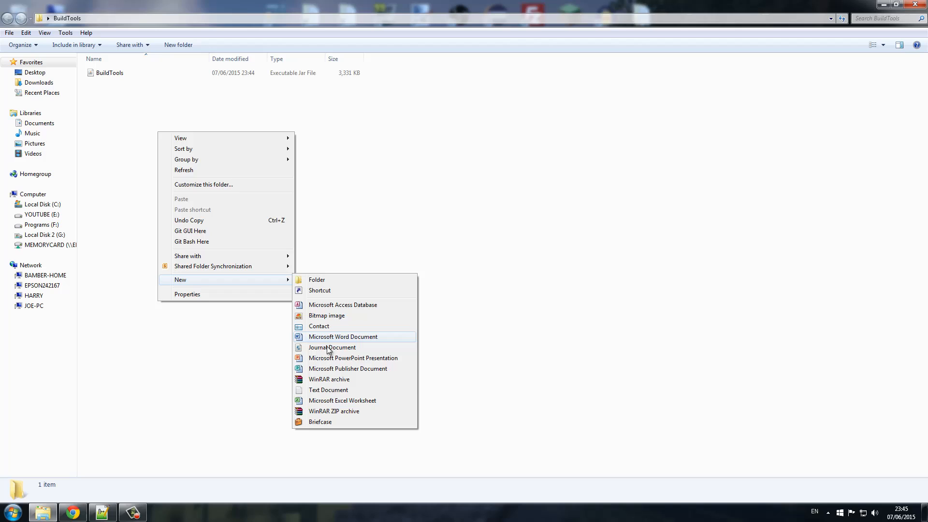
left_click(327, 390)
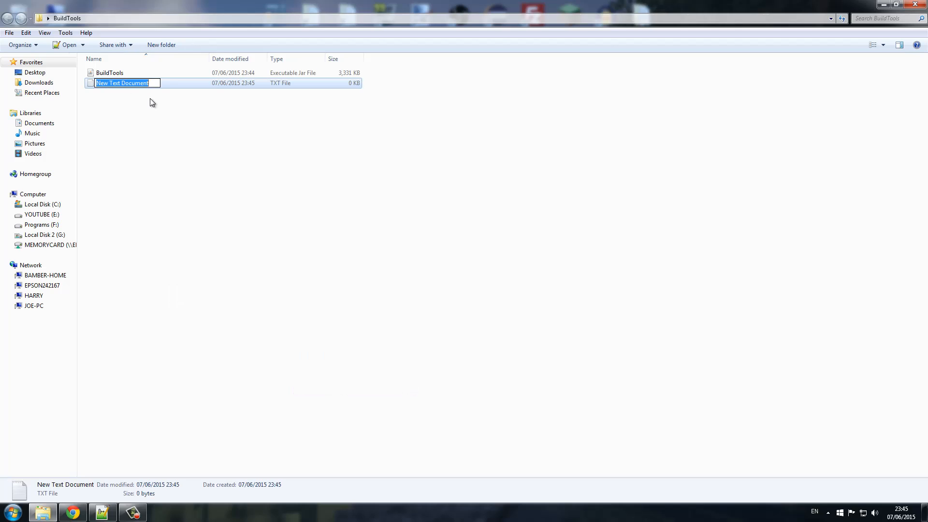
type("Run")
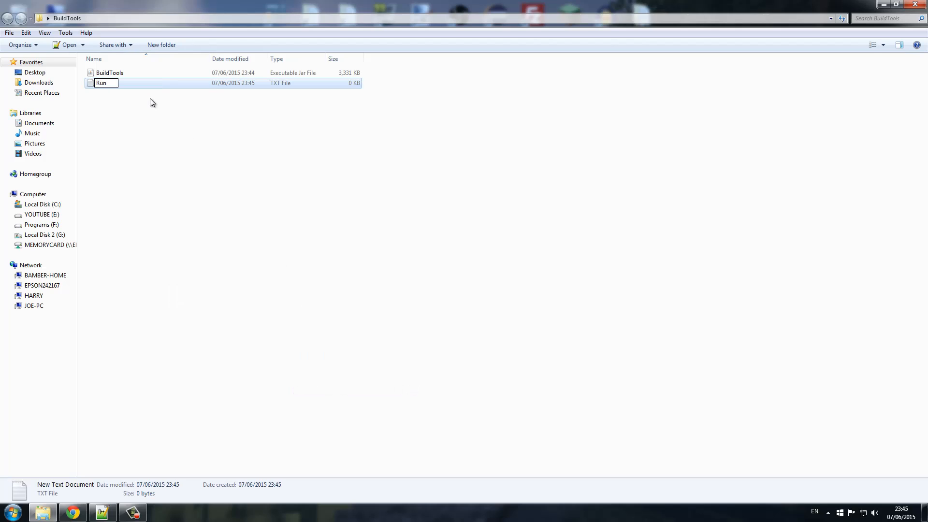
left_click(118, 117)
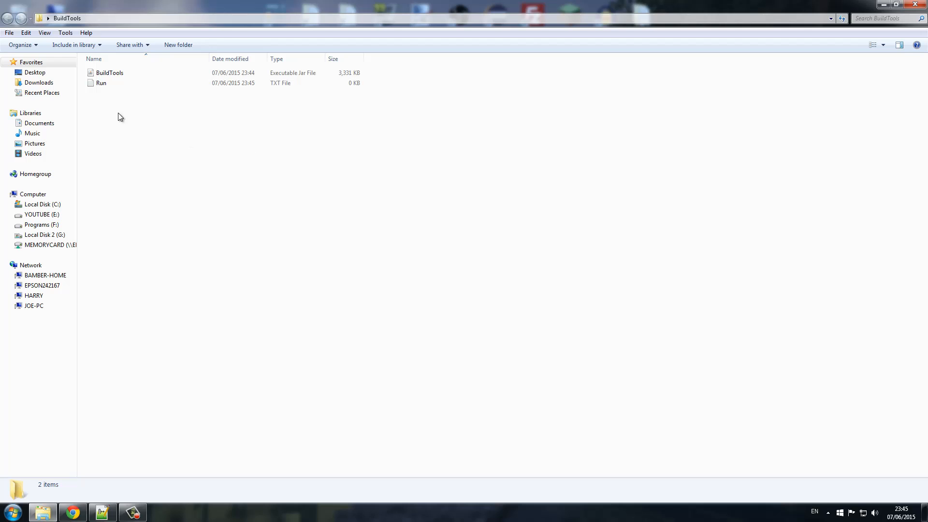
Step: Edit Run in Notepad with JAVA_HOME="C:\Program Files\Java\jdk1.8.0_45" java -jar BuildTools.jar
right_click(101, 83)
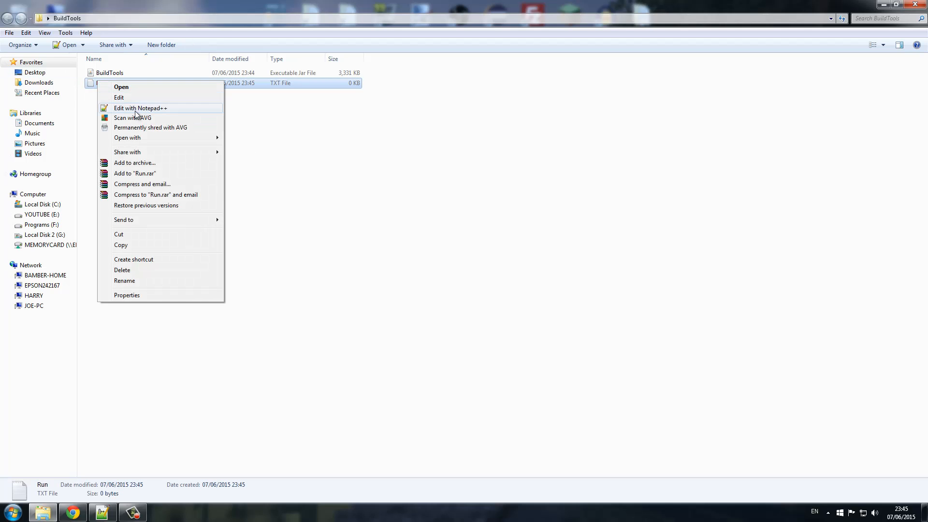
left_click(122, 87)
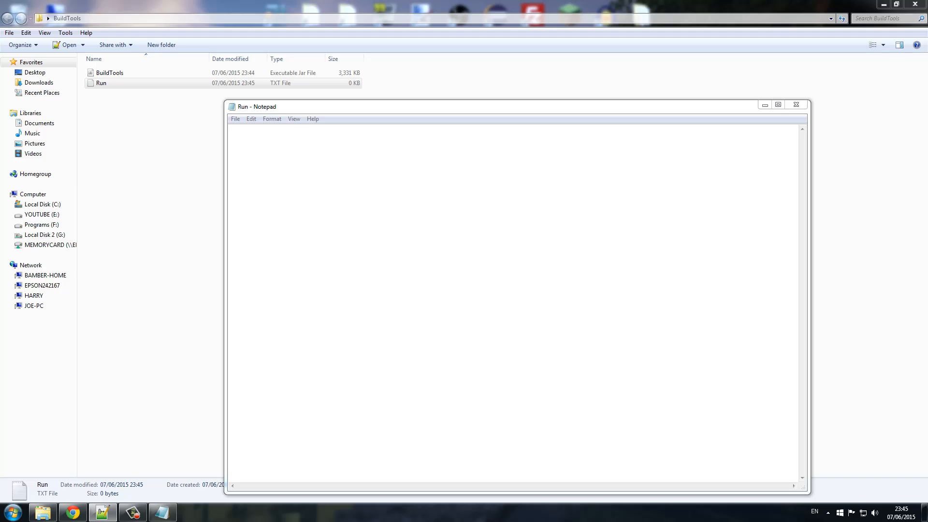
mouse_move(502, 232)
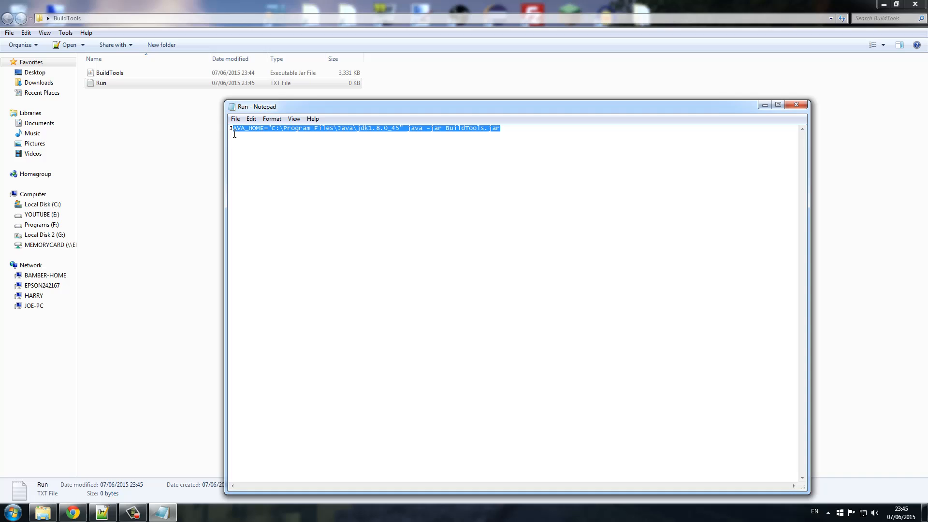
mouse_move(526, 130)
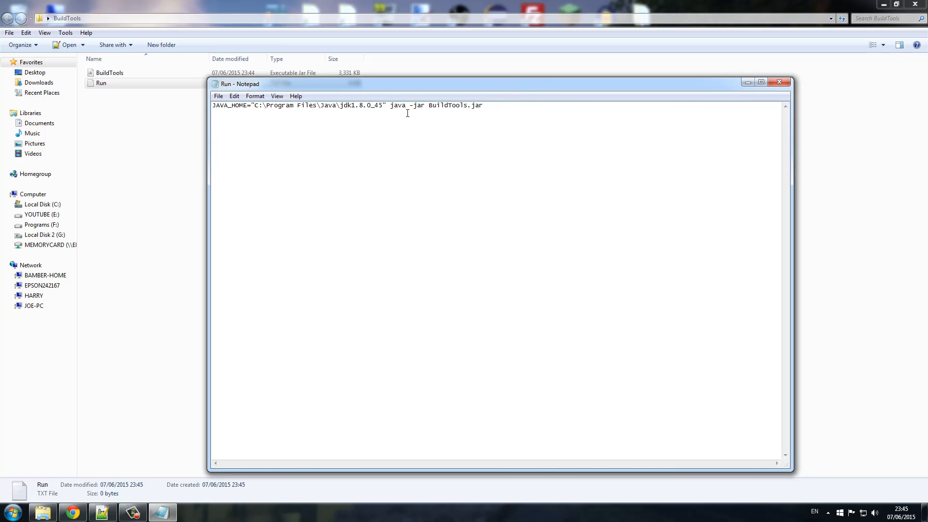
mouse_move(343, 85)
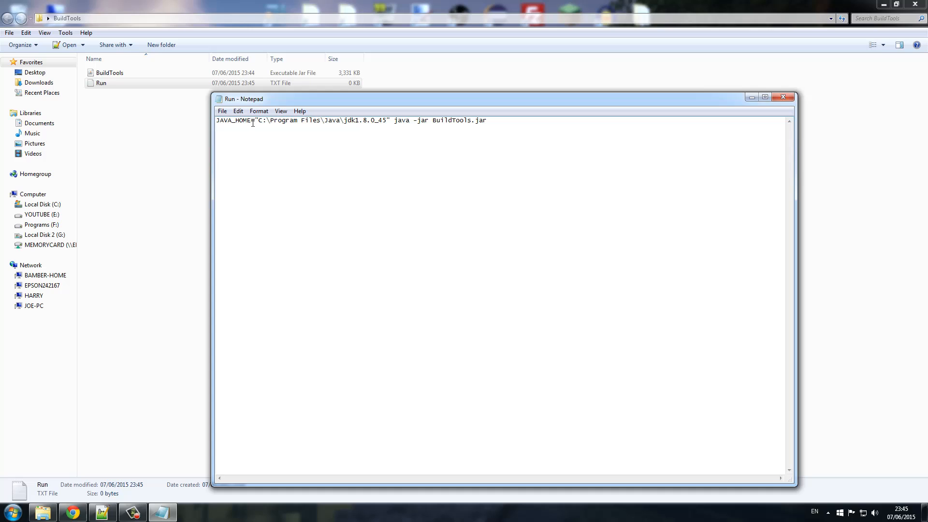
left_click_drag(258, 120, 386, 120)
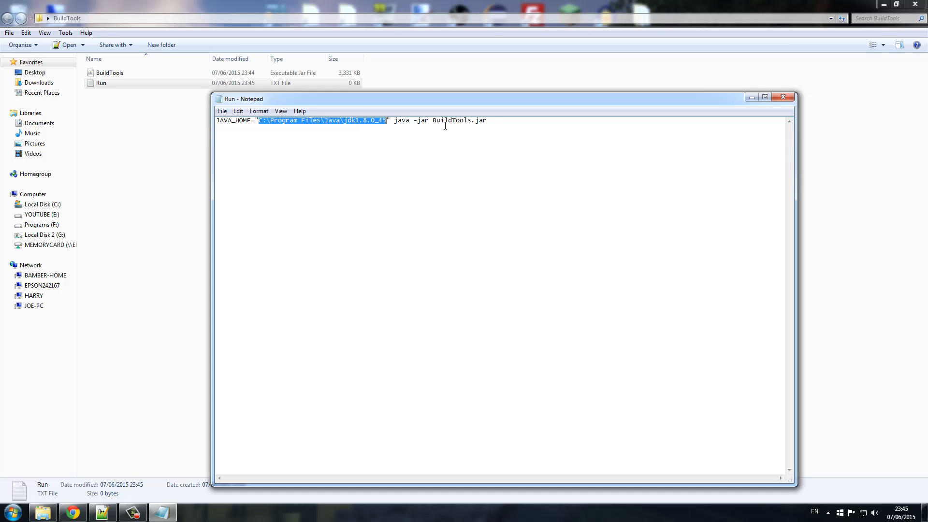
double_click(452, 120)
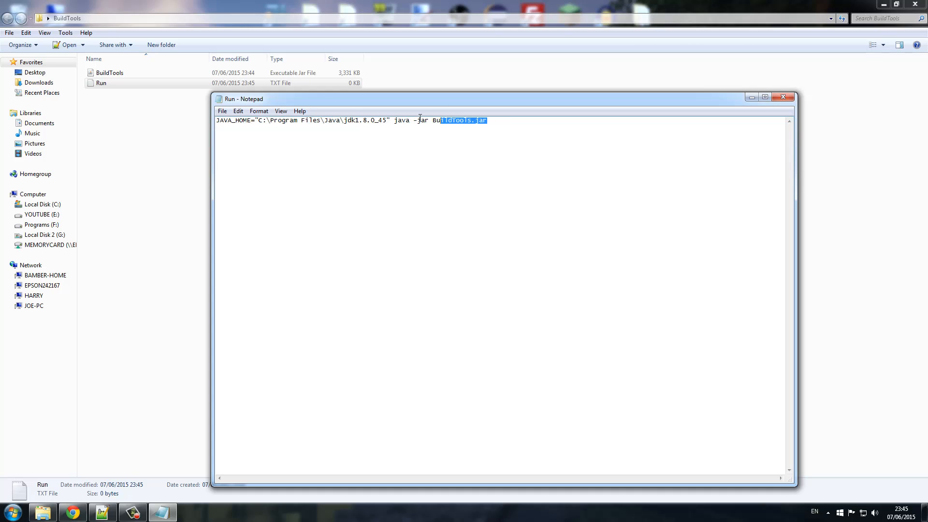
left_click(488, 120)
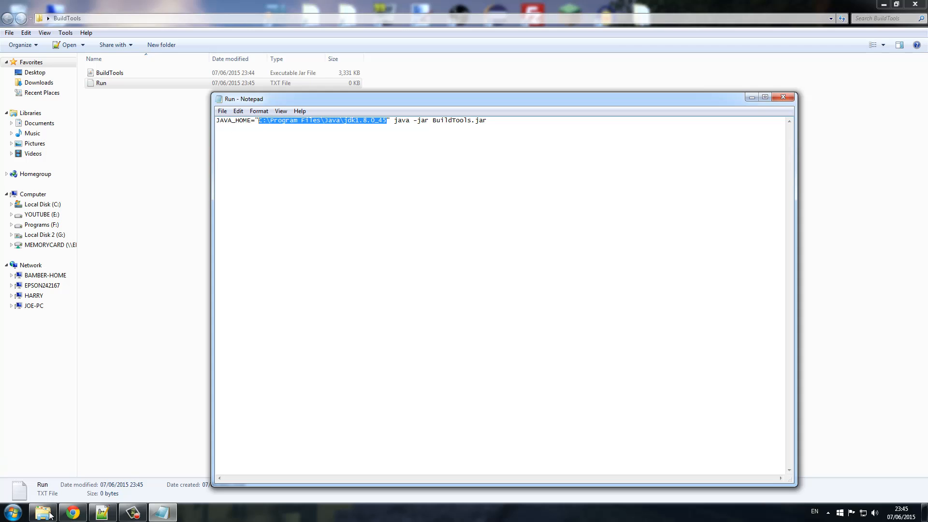
left_click(8, 512)
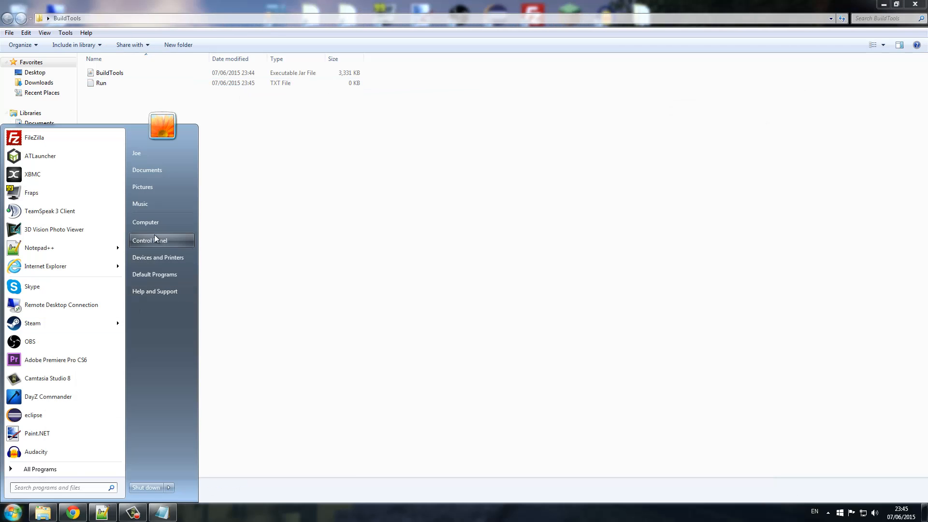
left_click(146, 222)
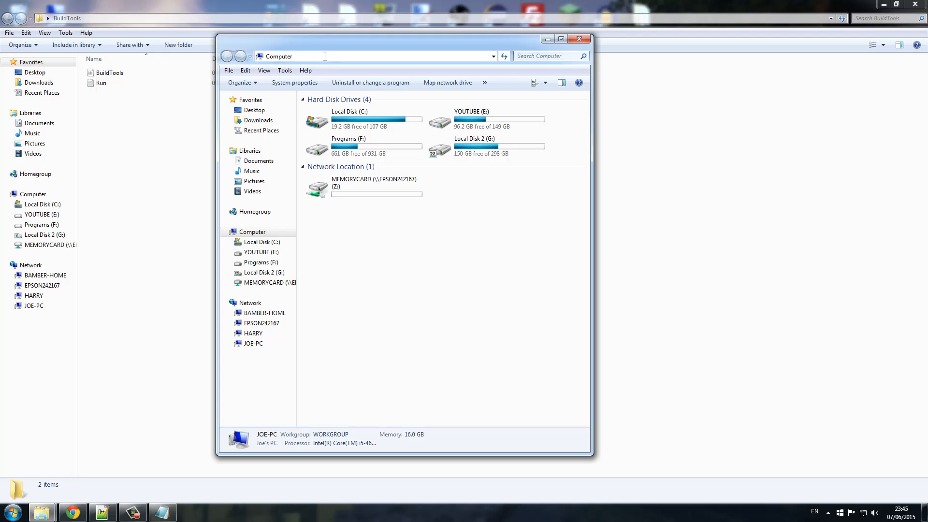
type("C:\\Program Files\\Java\\jdk1.8.0_45")
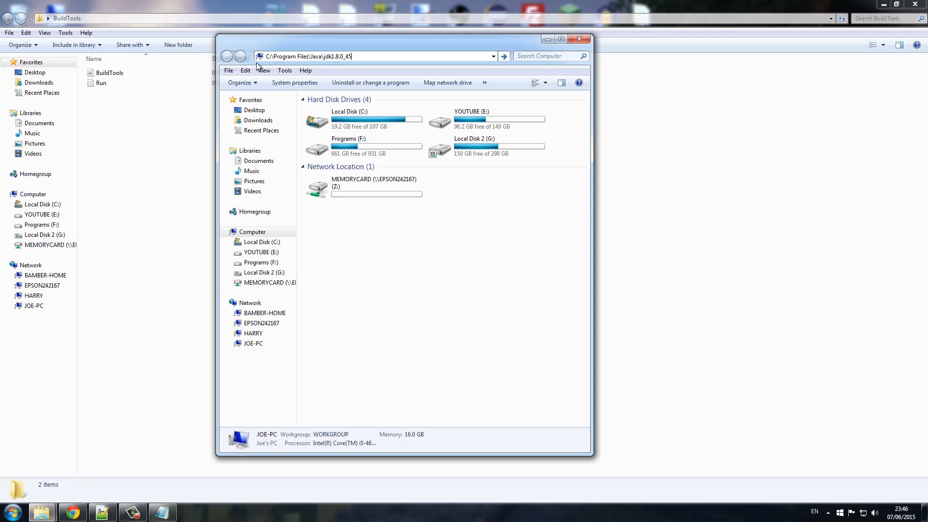
key("Return")
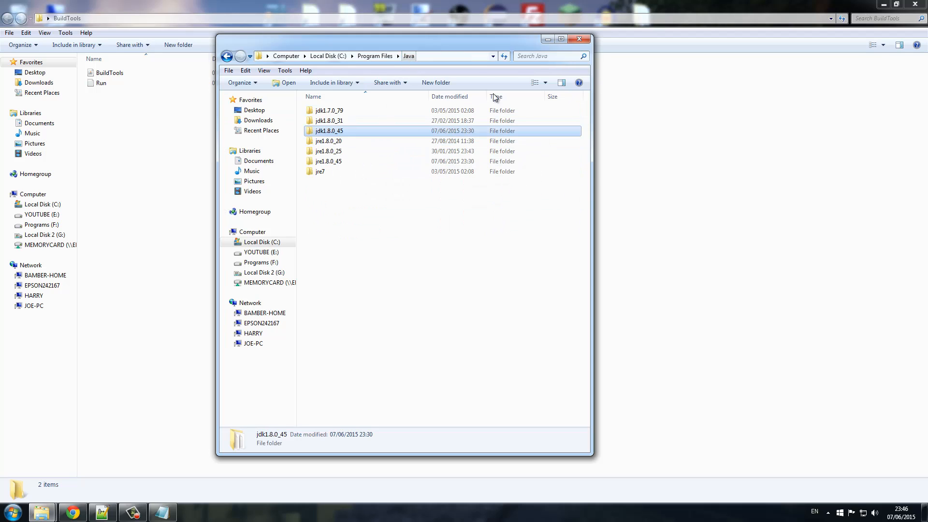
mouse_move(269, 110)
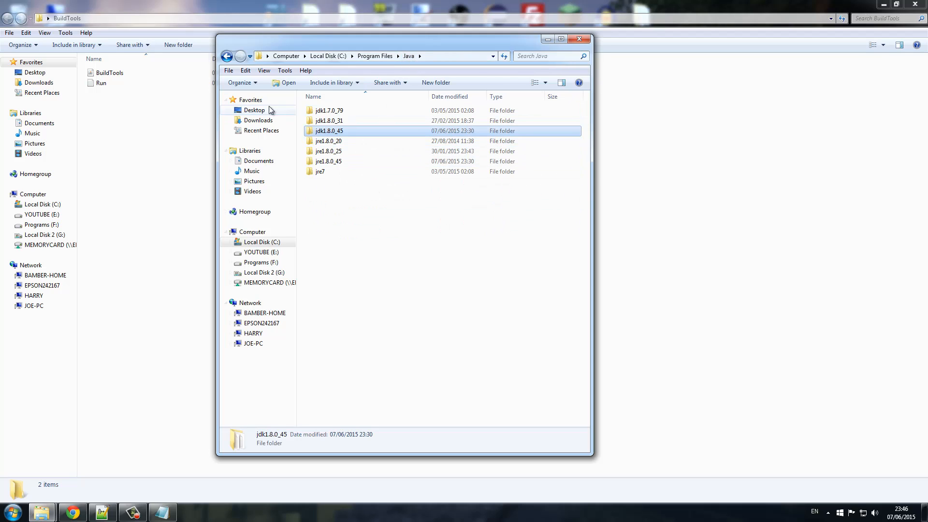
mouse_move(318, 137)
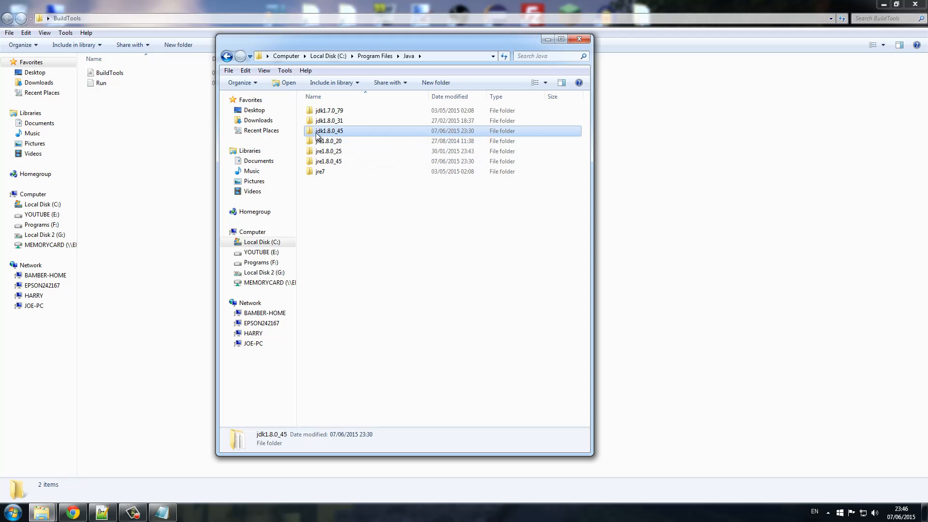
mouse_move(328, 138)
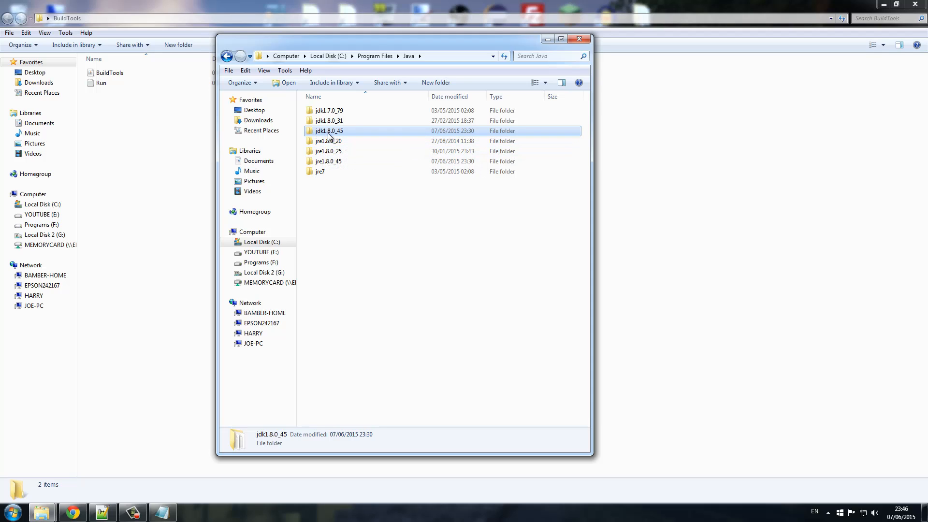
mouse_move(337, 131)
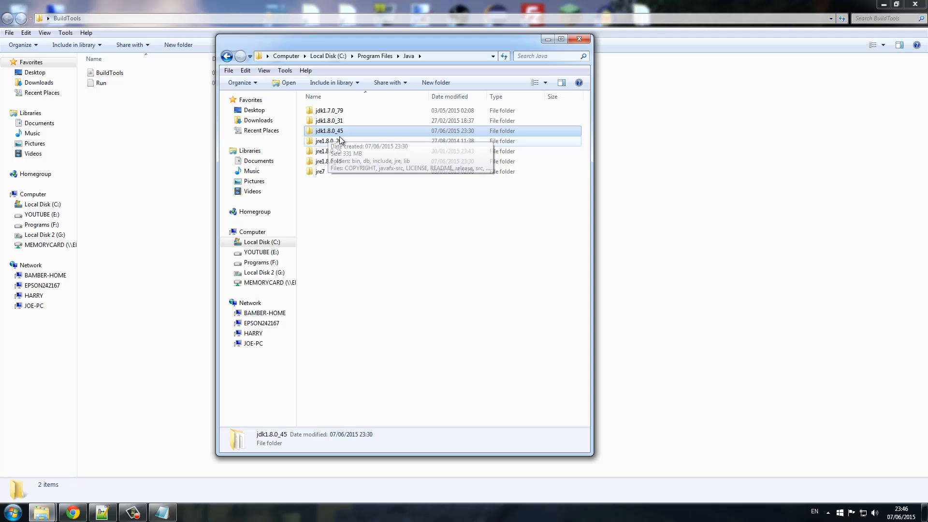
mouse_move(349, 136)
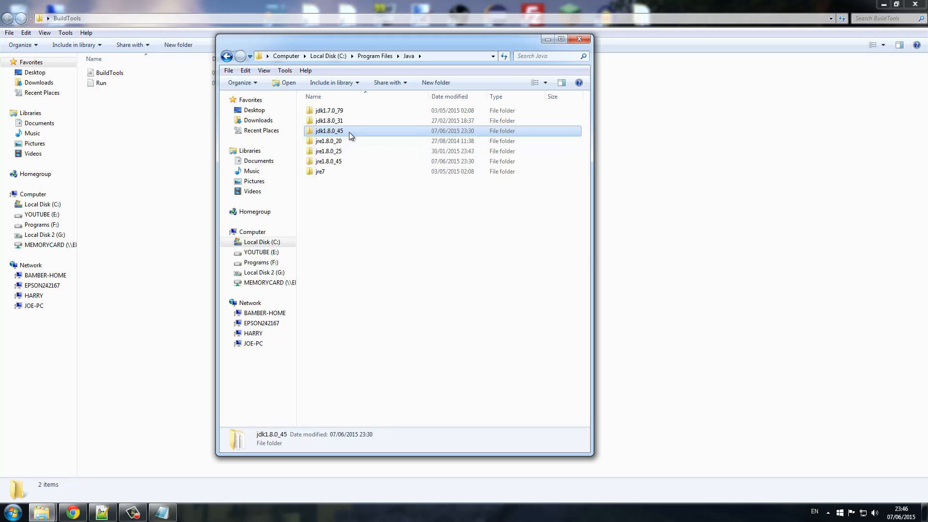
double_click(328, 130)
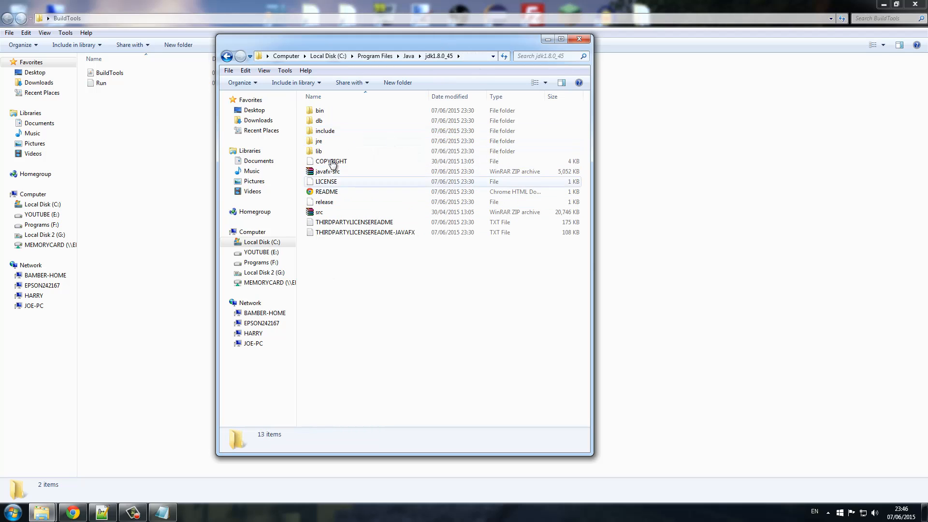
left_click(382, 56)
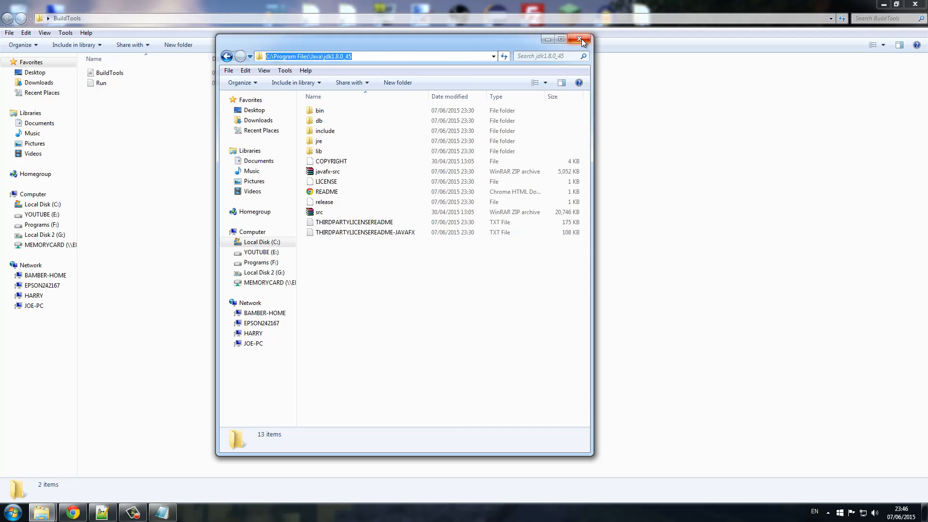
left_click(584, 40)
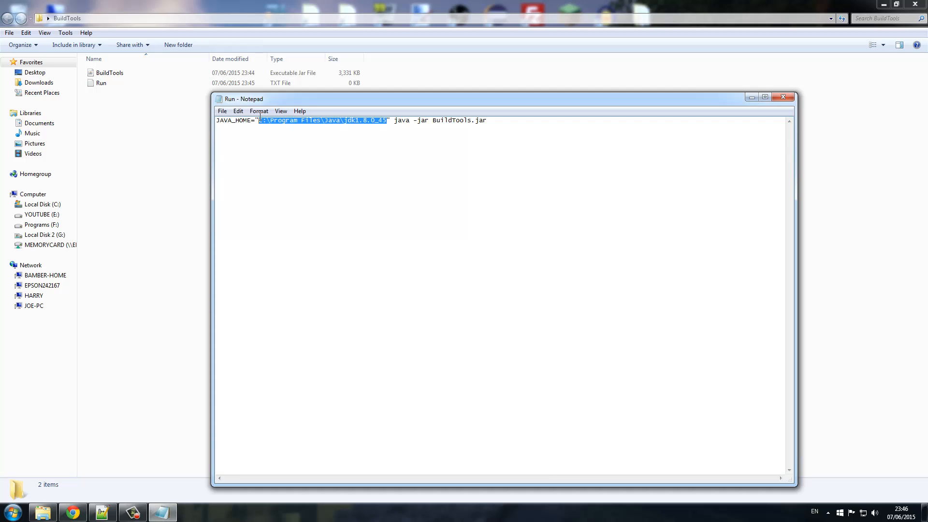
Step: Save the launch line as Run.sh with the All Files type in the BuildTools folder
left_click(346, 180)
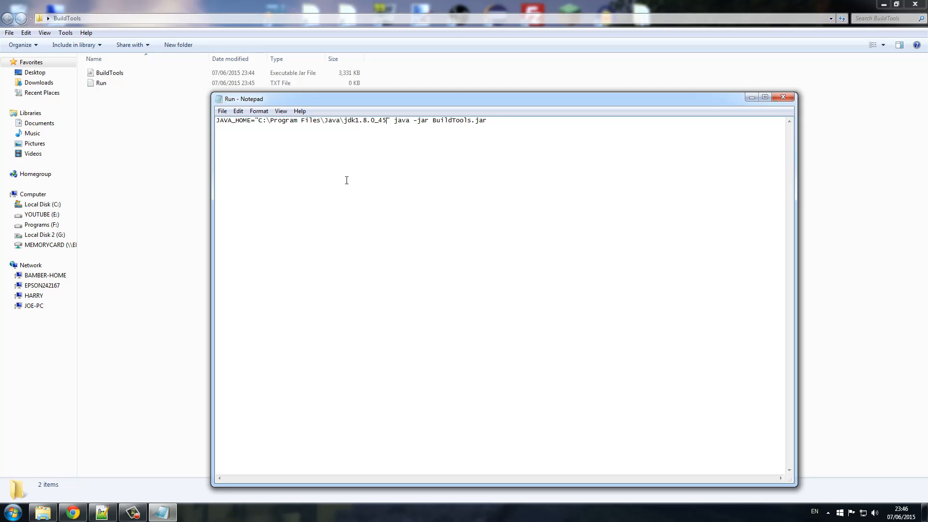
mouse_move(387, 176)
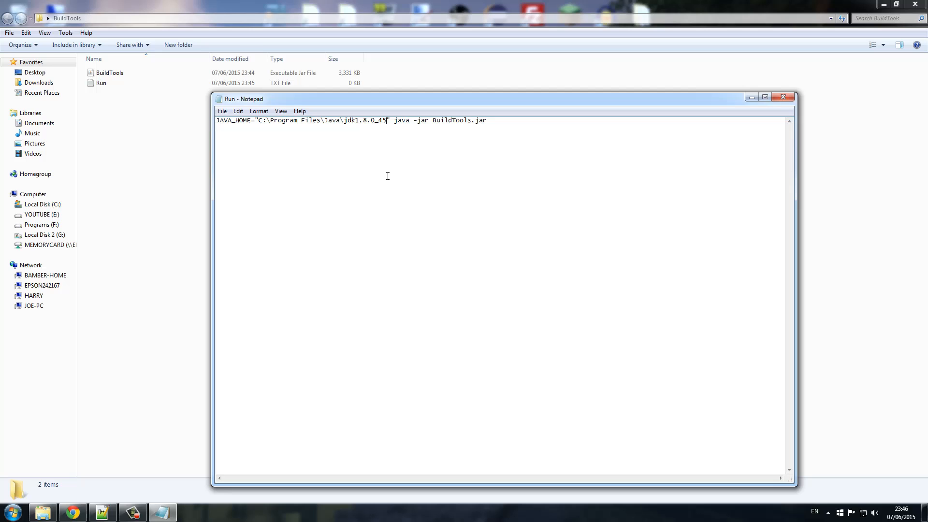
left_click(223, 111)
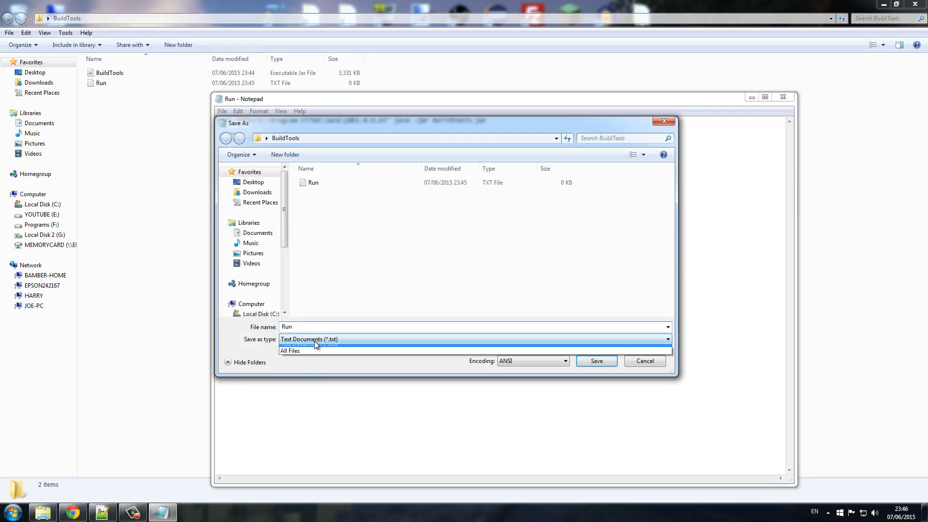
left_click(291, 349)
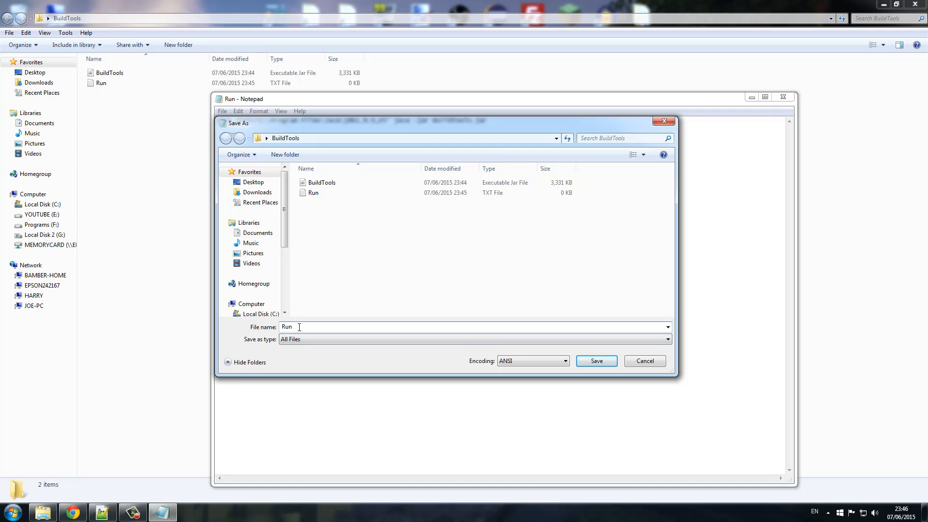
type(".sh")
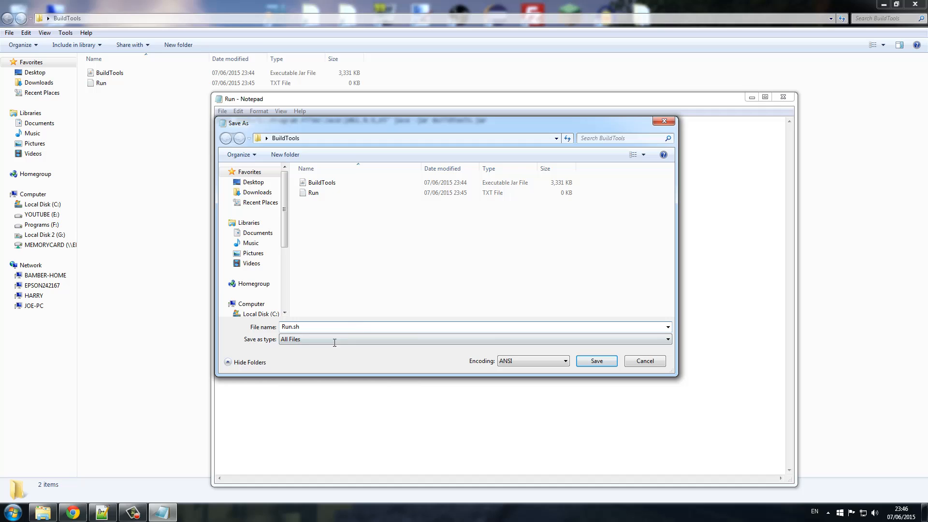
mouse_move(467, 420)
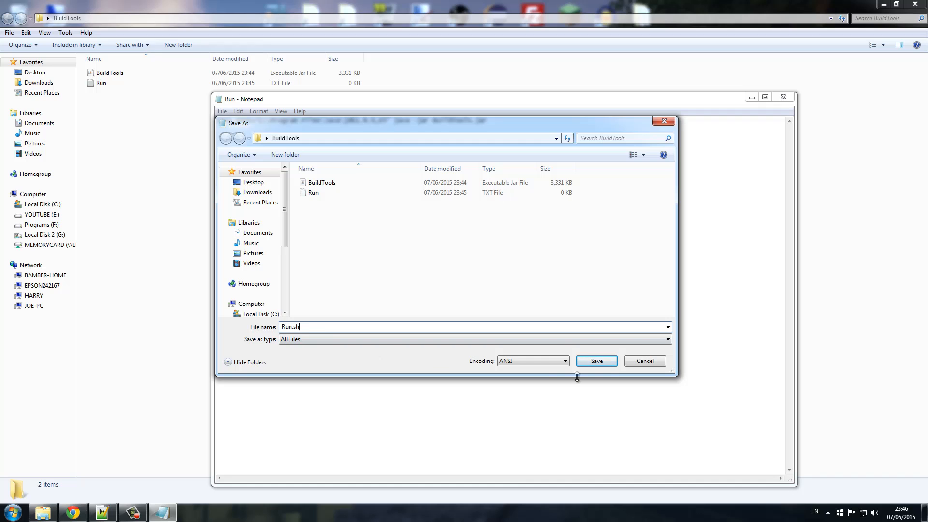
left_click(595, 360)
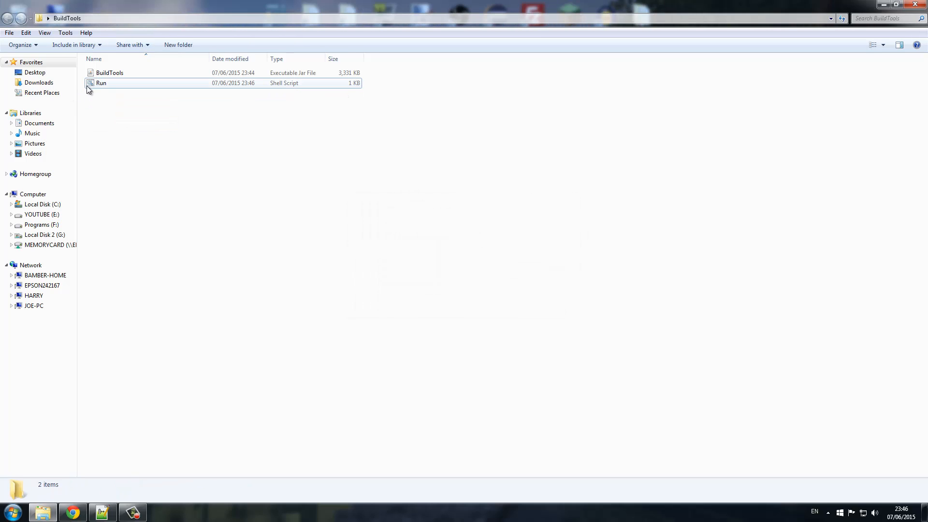
mouse_move(100, 83)
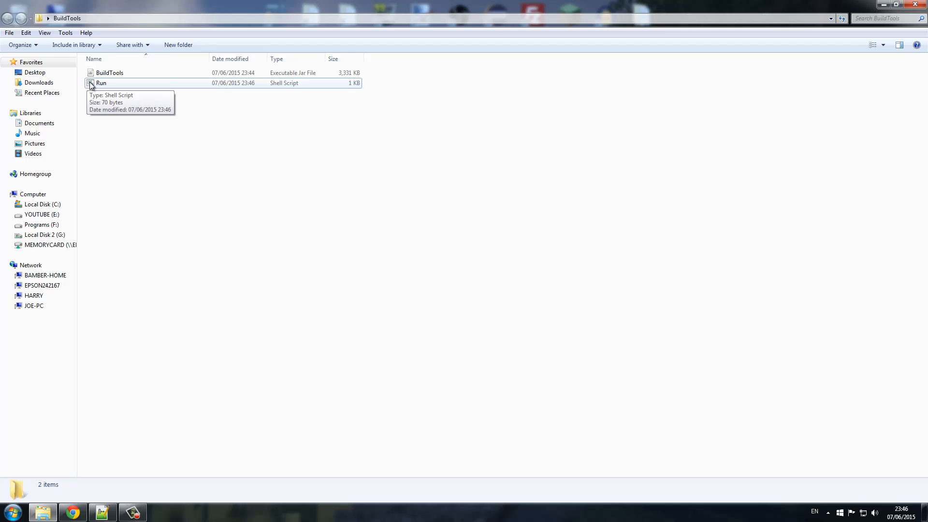
mouse_move(233, 95)
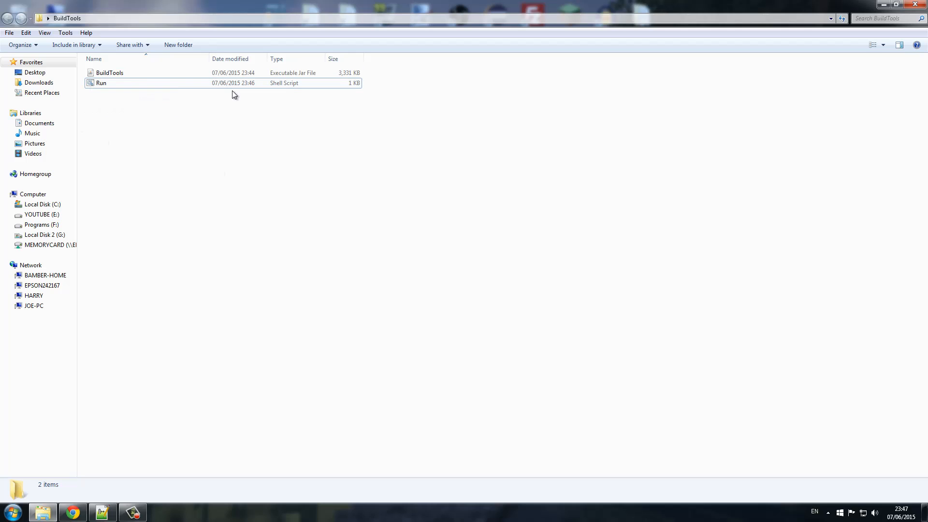
Step: Launch Run.sh in Git Bash so BuildTools starts cloning and building Spigot
double_click(100, 83)
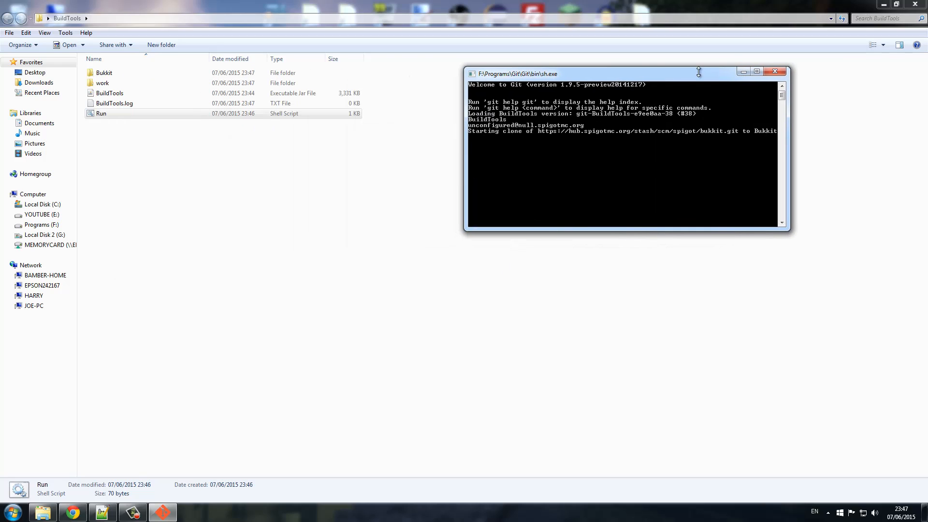
mouse_move(610, 111)
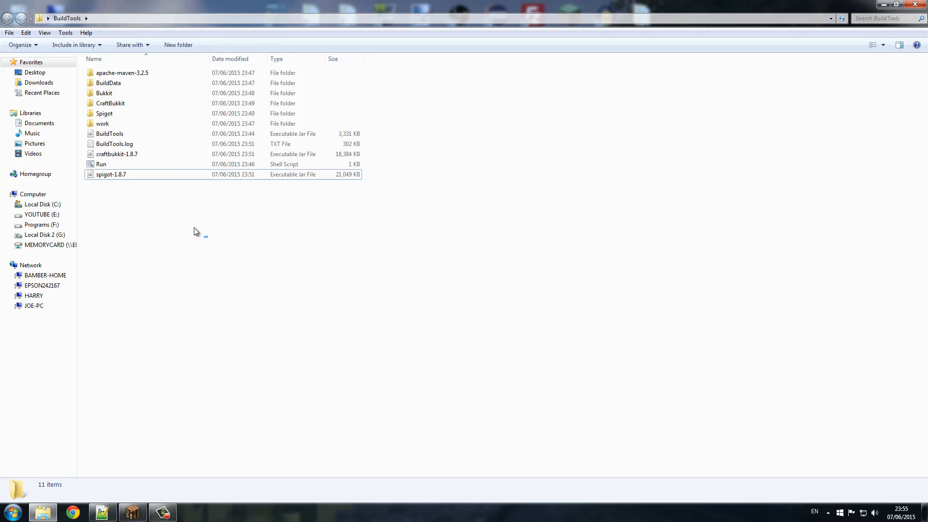
Step: Select the built spigot-1.8.7 jar in BuildTools, then close the Explorer window
left_click(110, 174)
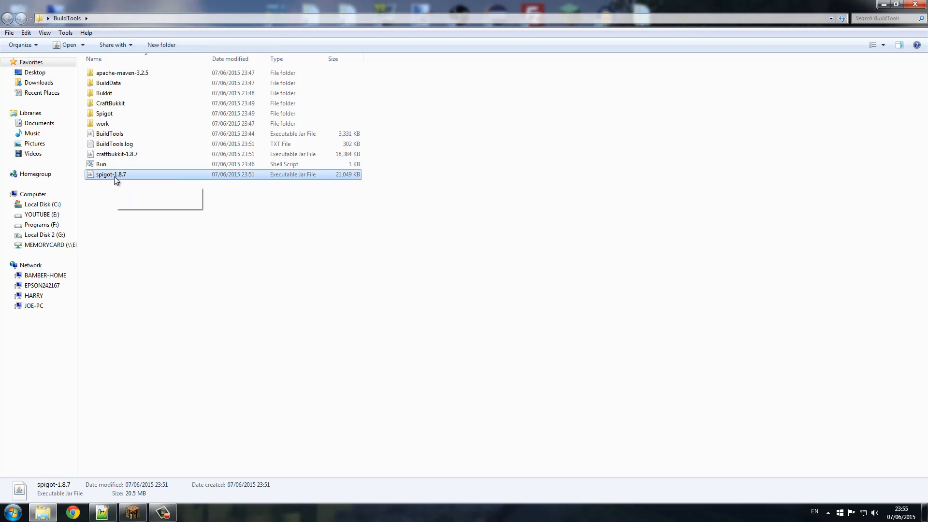
mouse_move(379, 158)
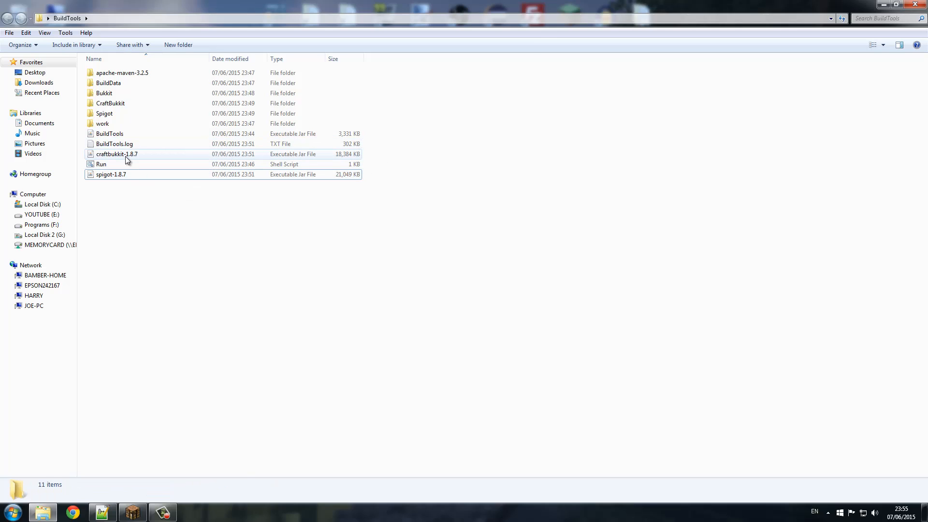
mouse_move(117, 153)
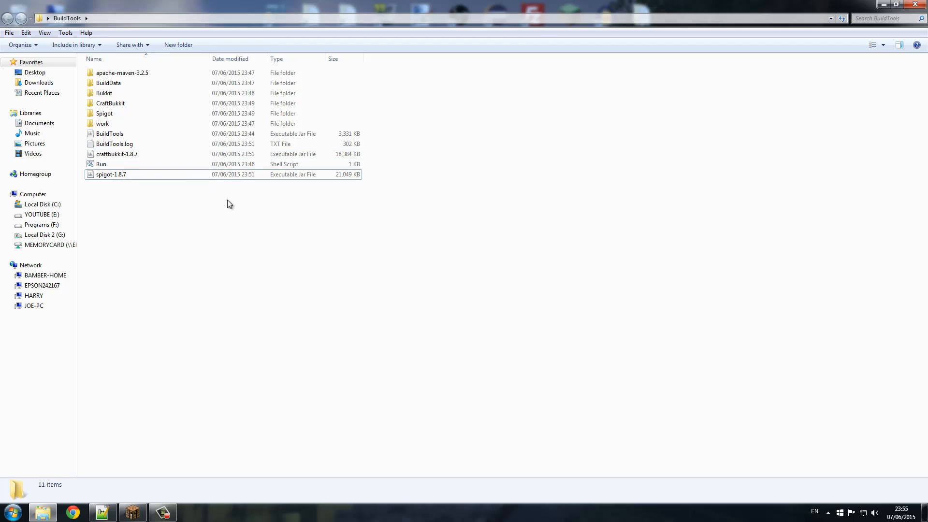
left_click(110, 173)
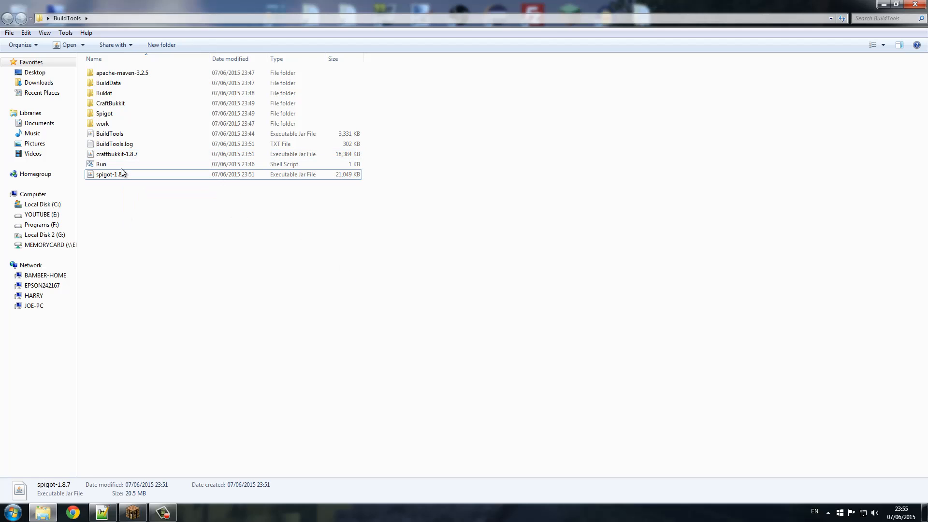
left_click(155, 233)
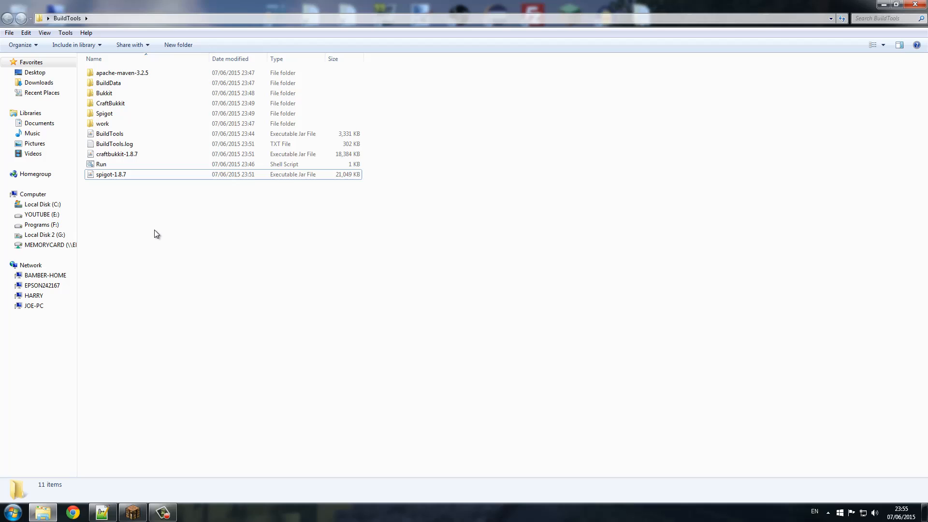
mouse_move(234, 237)
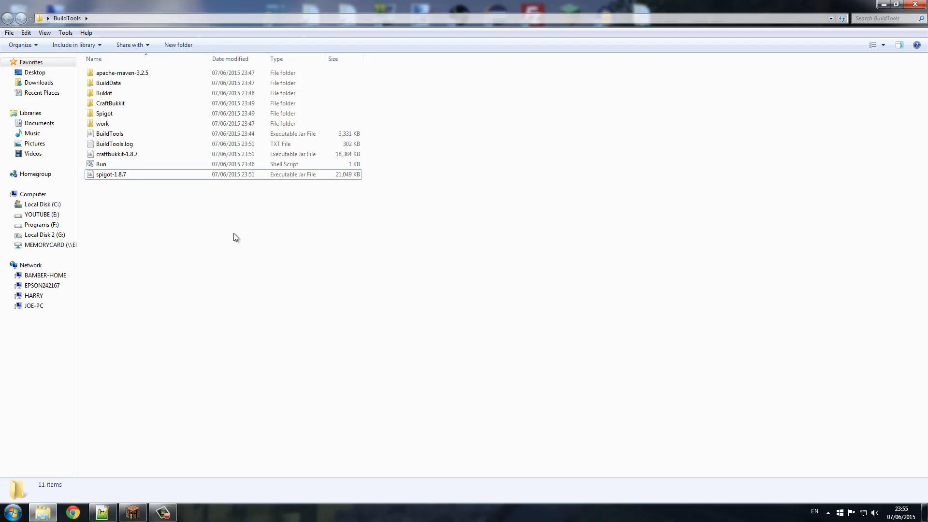
left_click(111, 174)
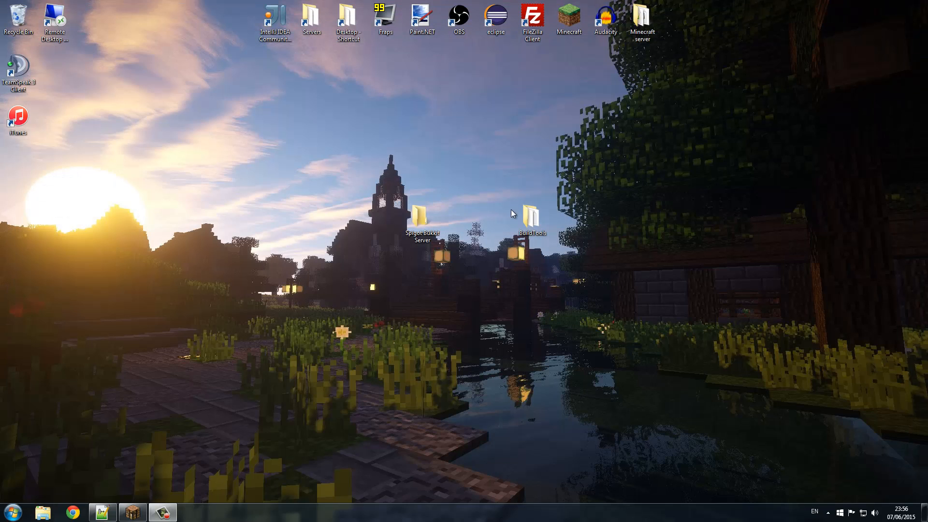
Step: Rename the spigot-1.8.7 jar in Spigot Bukkit Server to spigot
double_click(421, 212)
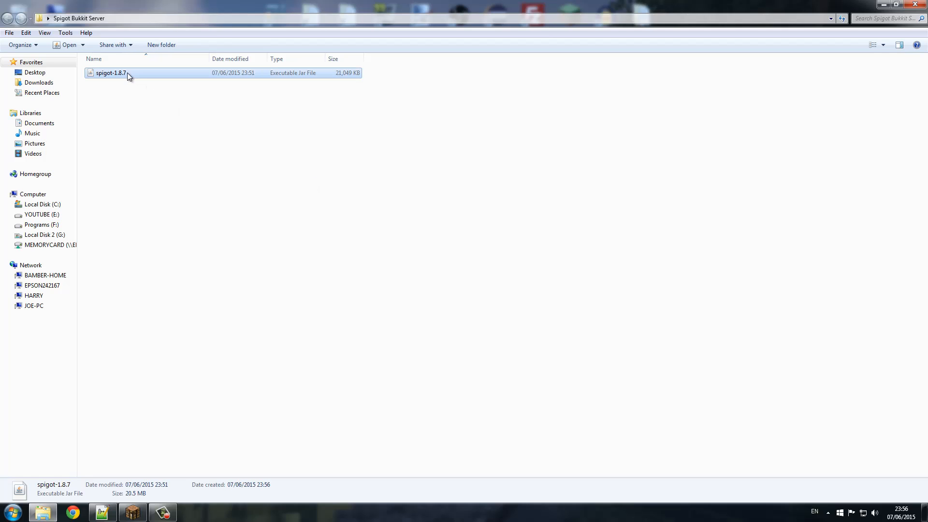
left_click(110, 72)
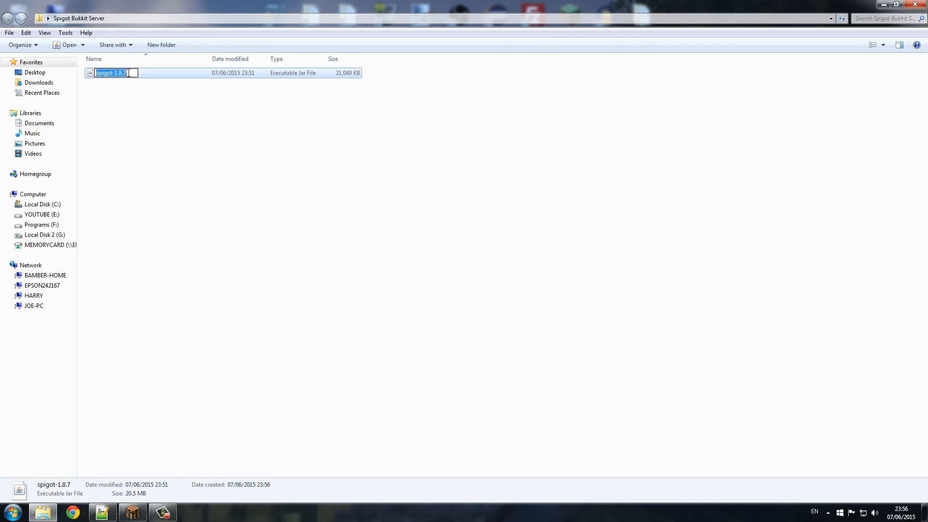
type("spigot")
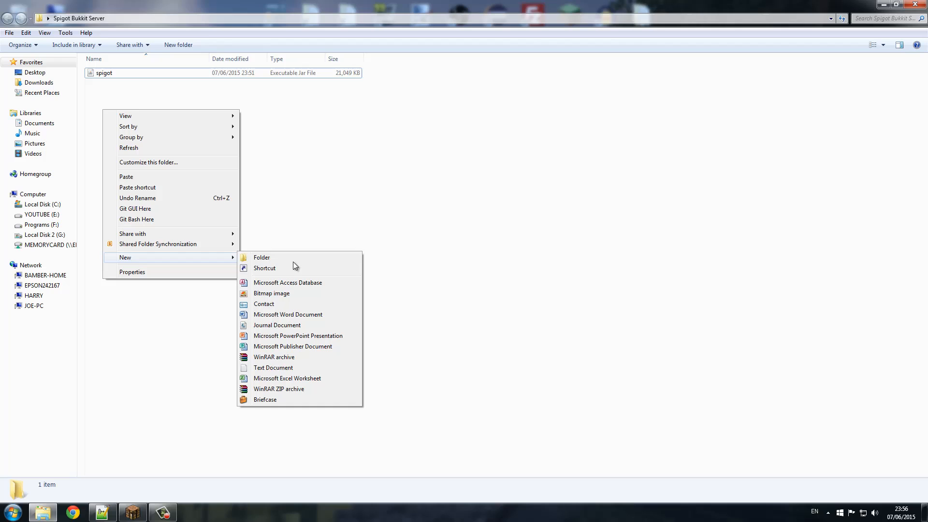
Step: Create an empty Run text document beside the jar and edit it in Notepad
left_click(272, 367)
type("Run")
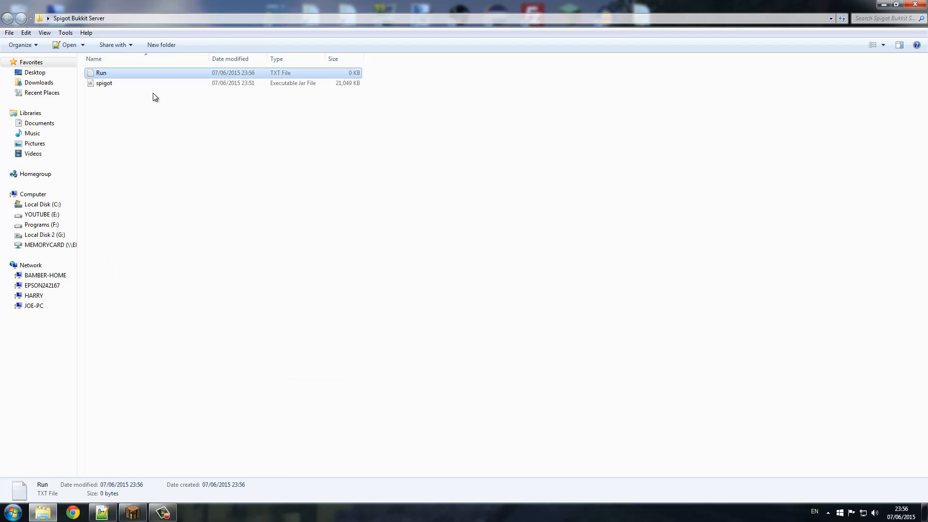
right_click(100, 73)
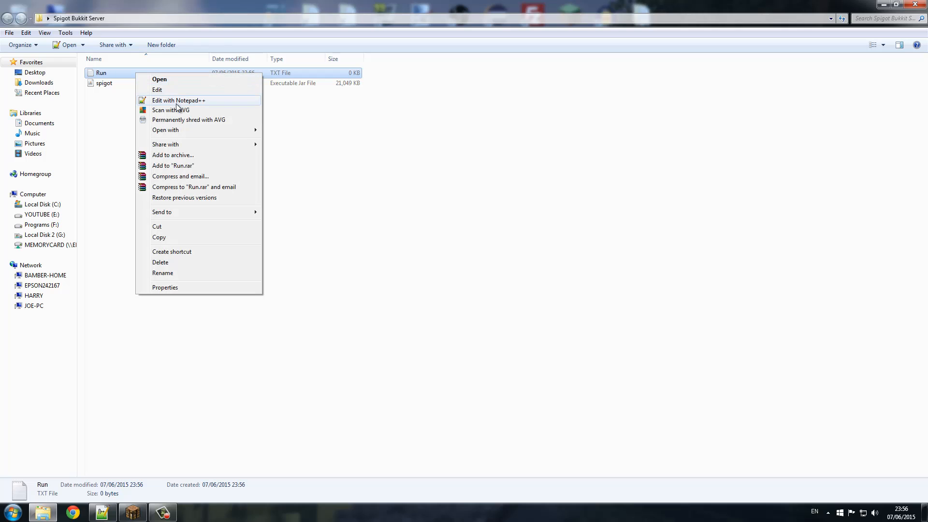
left_click(160, 78)
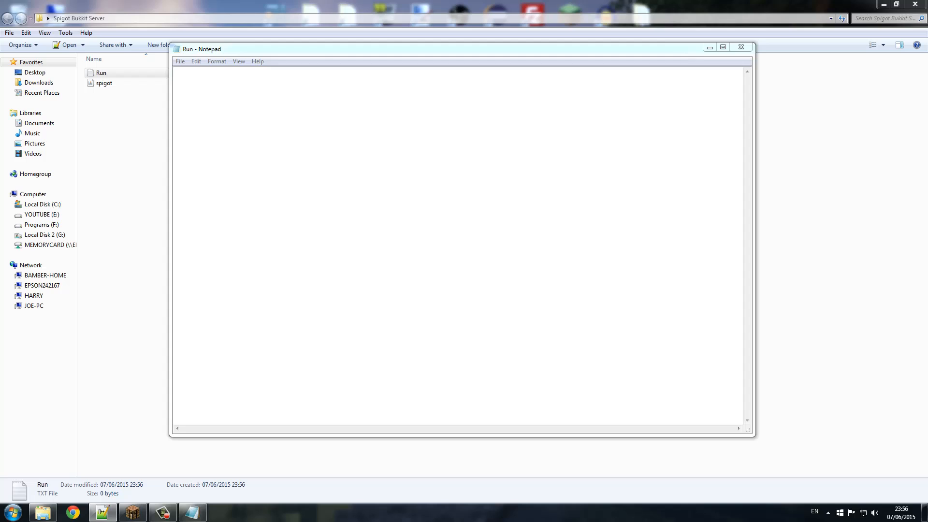
Step: Enter the launch command java -Xmx1024M -jar spigot.jar into Run, highlighting the -Xmx1024M memory setting
type("java -Xmx1024M -jar spigot.jar")
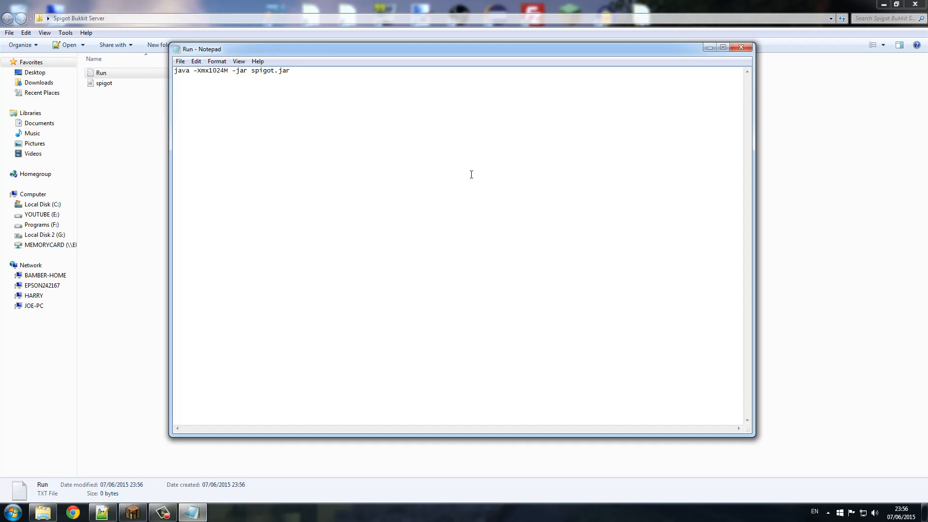
double_click(210, 70)
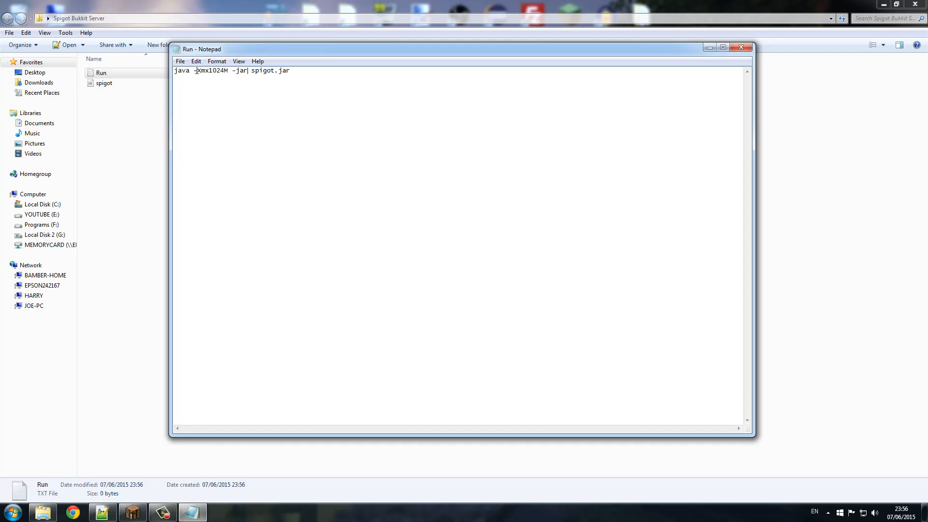
double_click(212, 70)
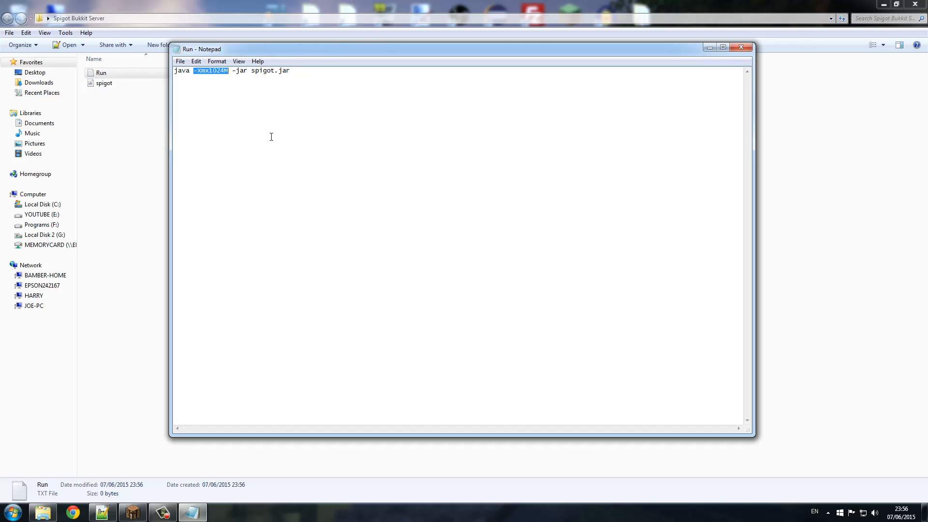
left_click(207, 70)
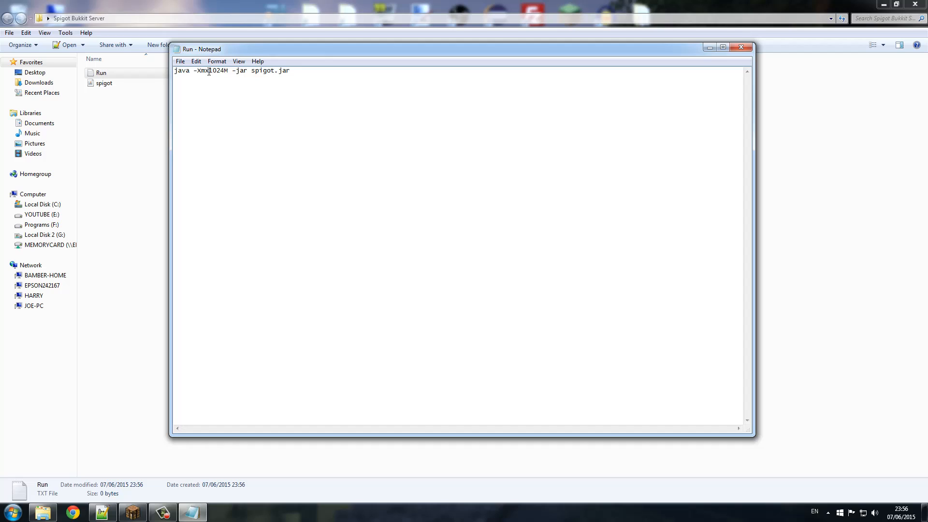
double_click(217, 71)
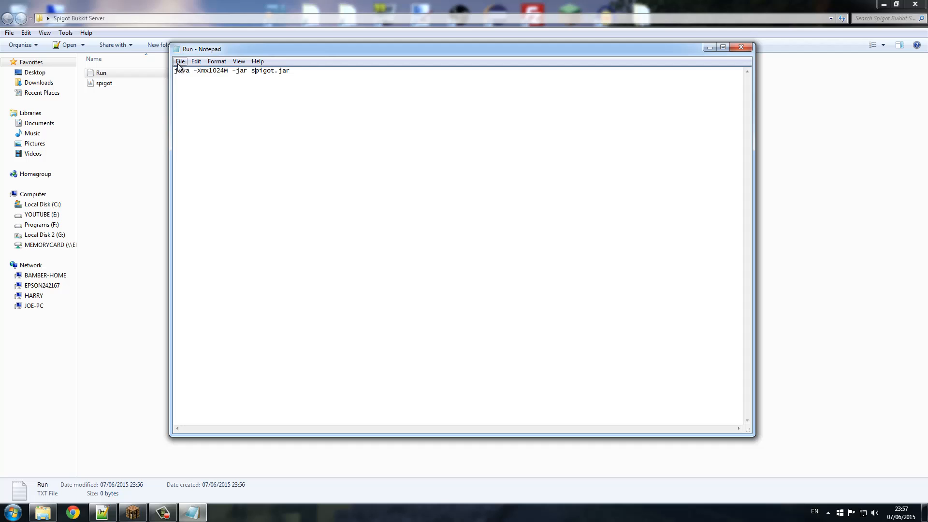
Step: Save the launch command as Run.bat with the All Files type and close Notepad
left_click(180, 61)
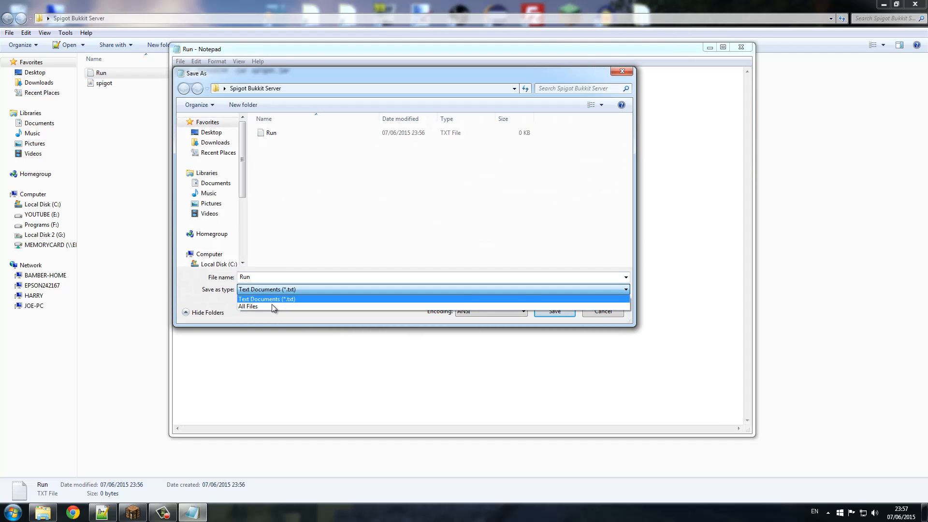
left_click(249, 306)
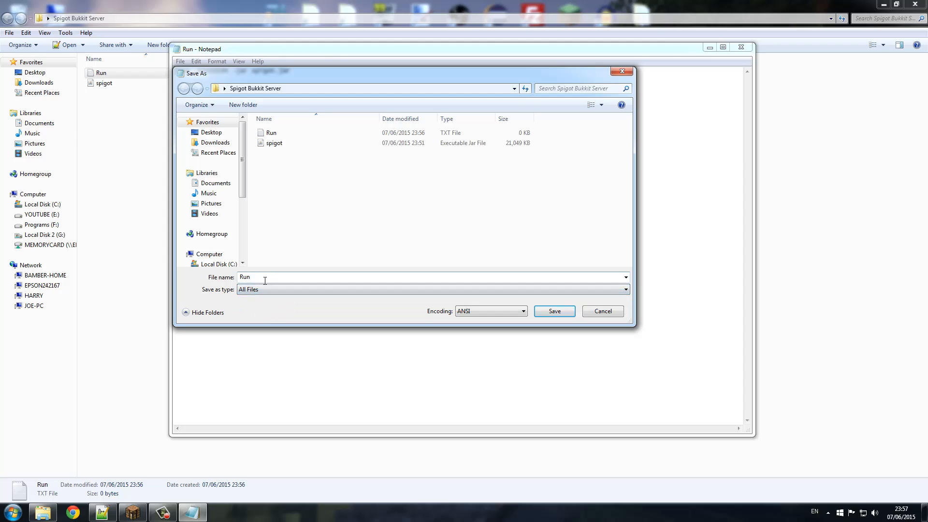
triple_click(244, 277)
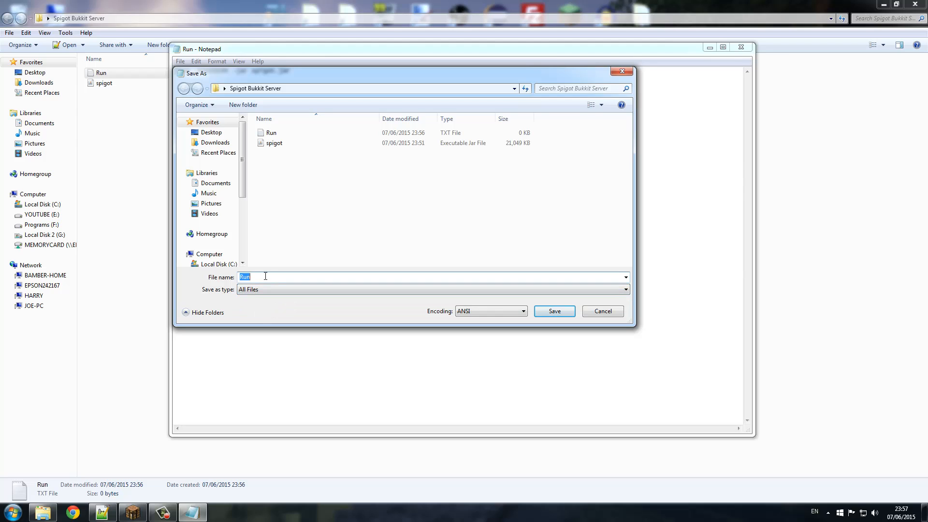
type(".")
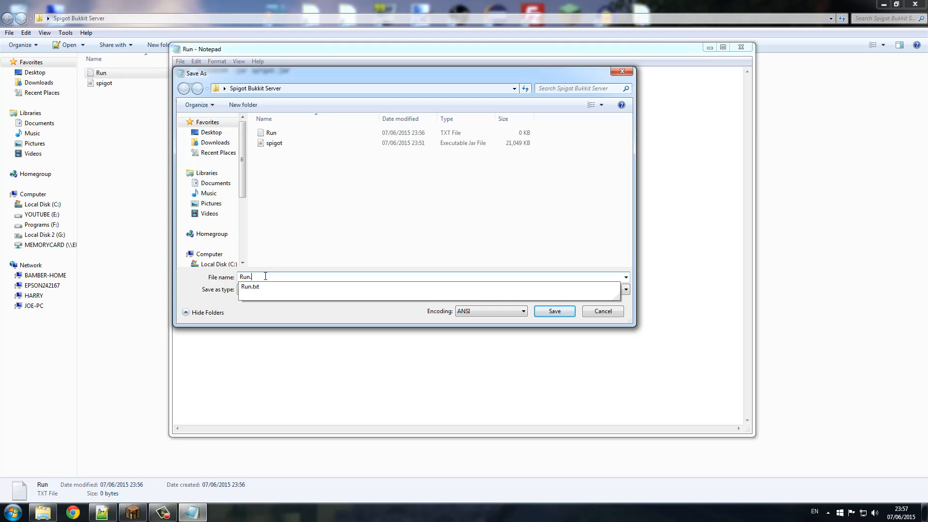
type("bat")
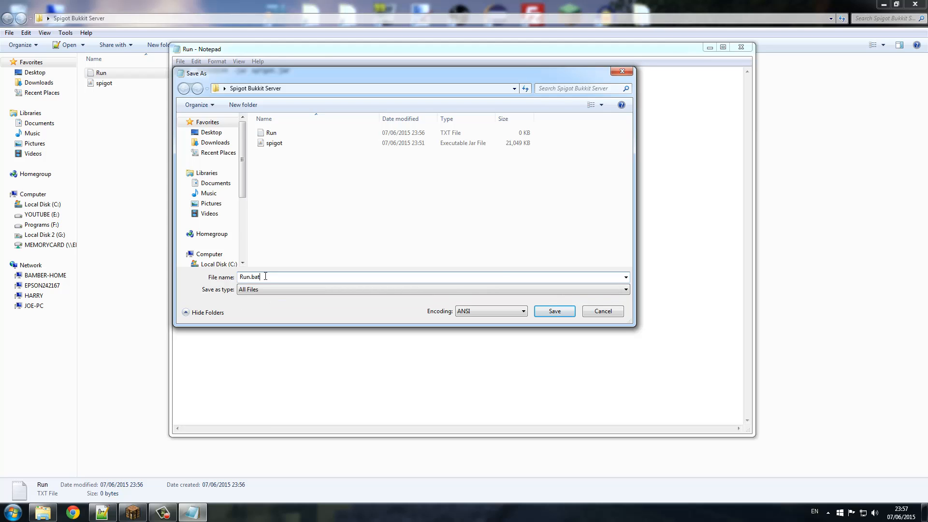
left_click(553, 311)
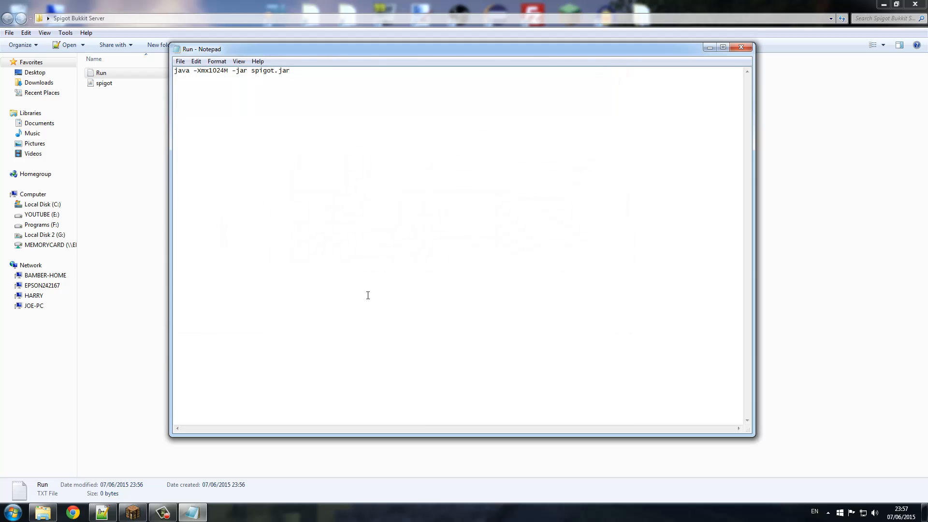
left_click(740, 47)
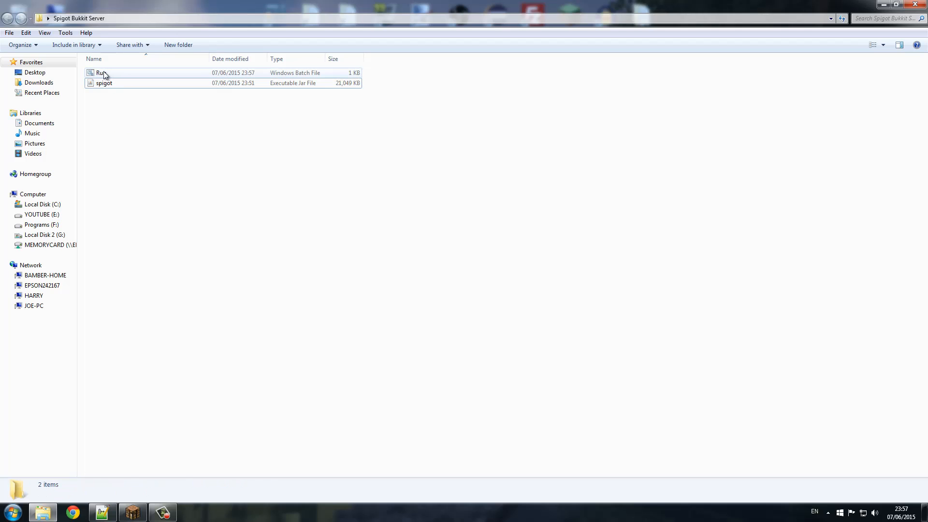
Step: Run Run.bat once so the server generates eula.txt, server.properties and the logs folder
double_click(100, 73)
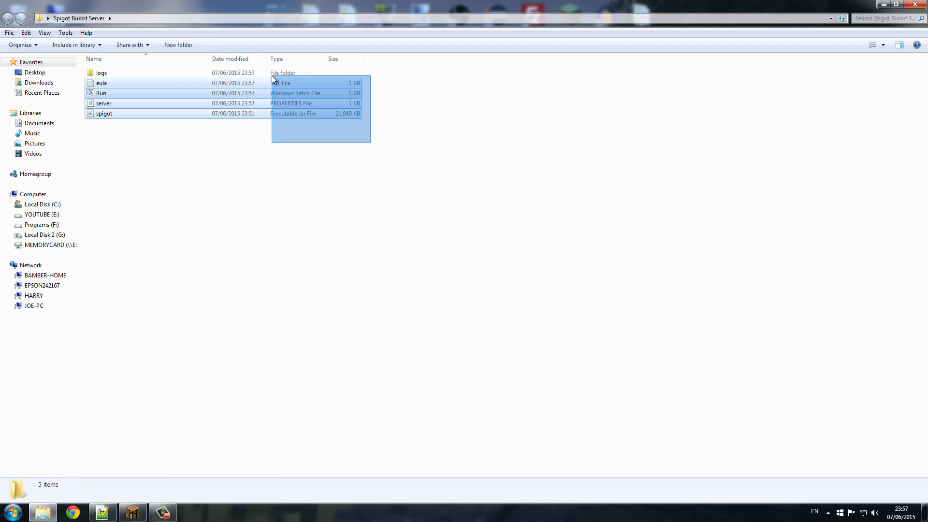
left_click(101, 83)
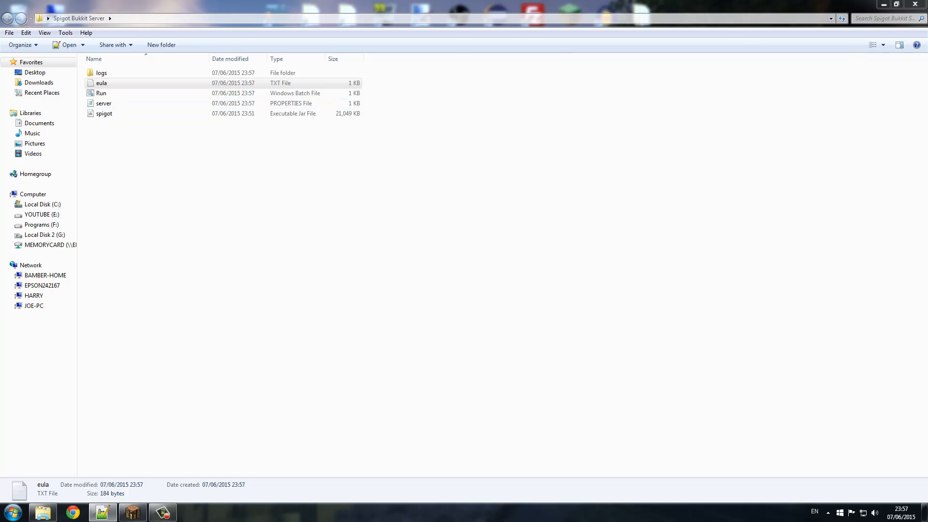
Step: Edit eula.txt in Notepad, replacing false so it reads eula=true
right_click(101, 83)
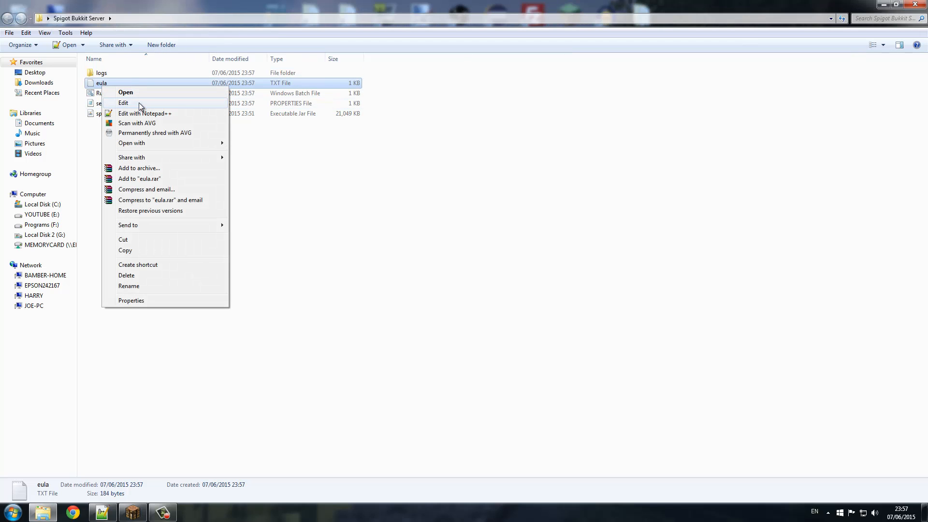
left_click(123, 103)
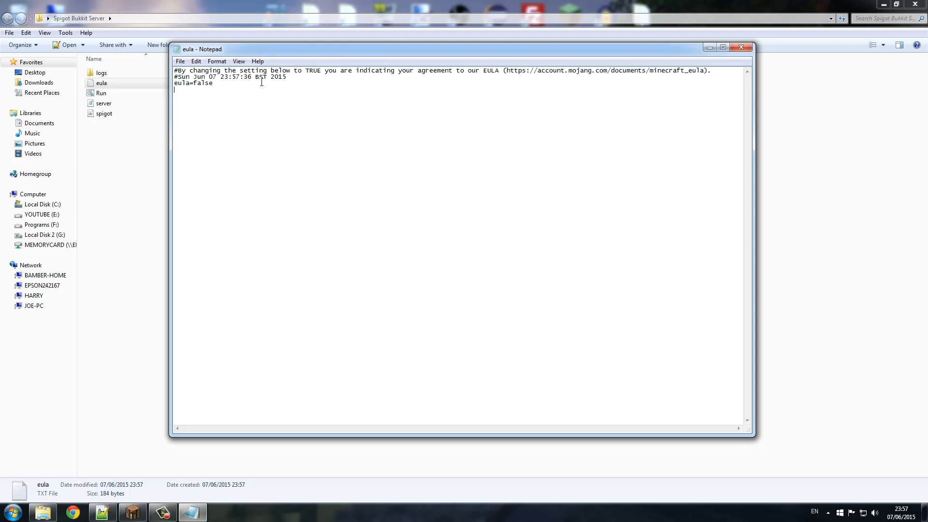
mouse_move(302, 85)
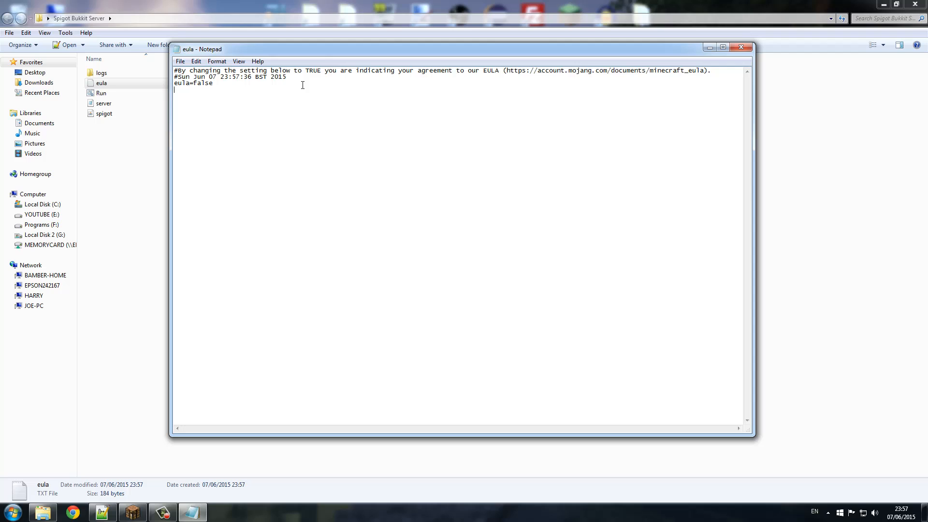
left_click_drag(198, 77, 212, 83)
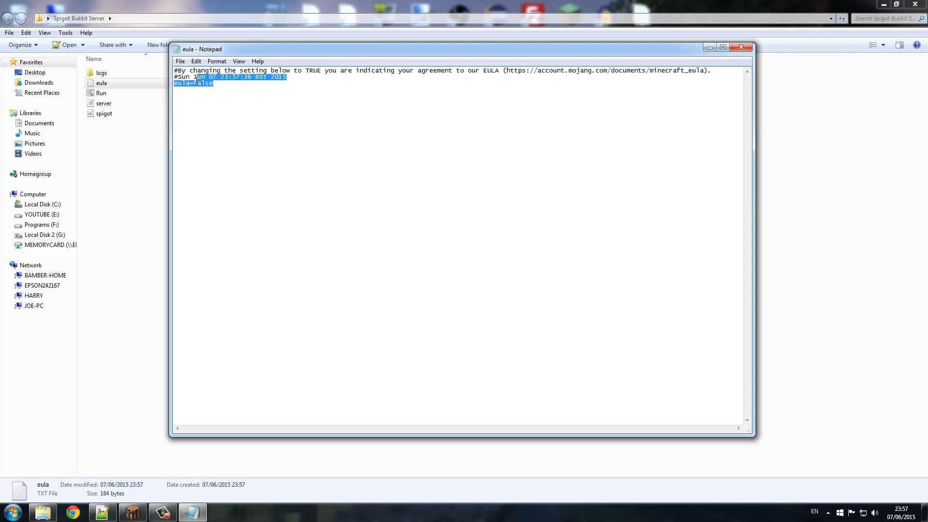
key("Delete")
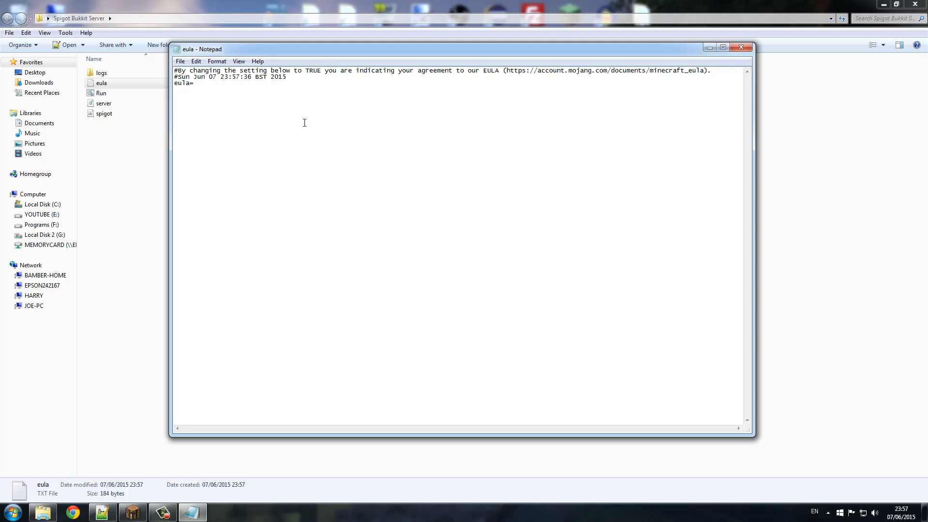
type("true")
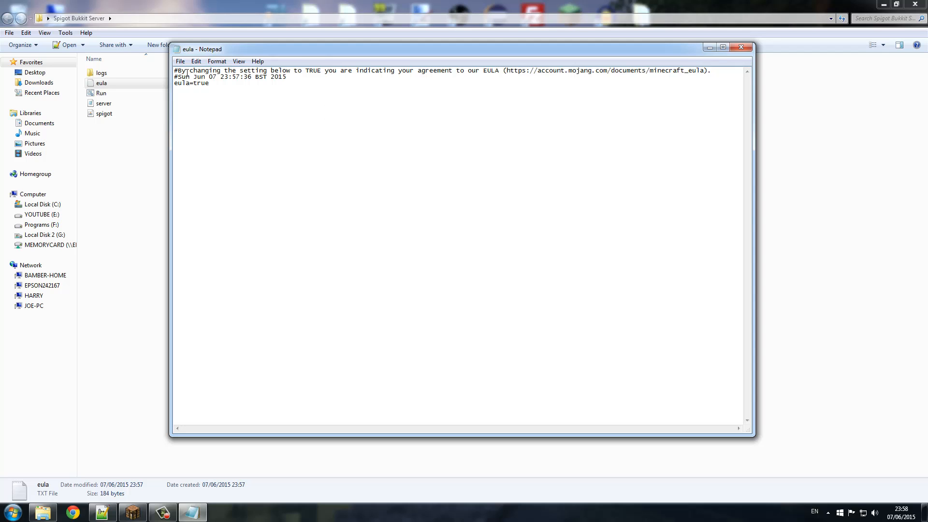
mouse_move(740, 47)
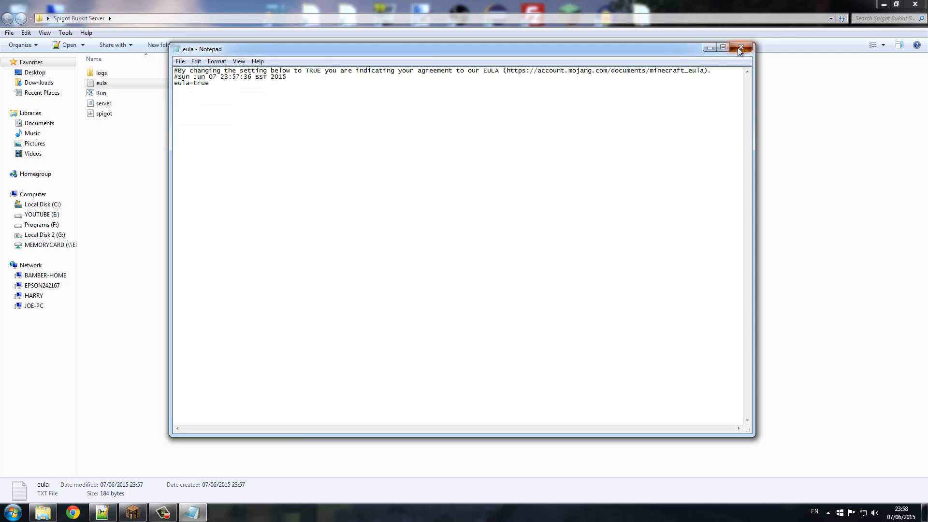
Step: Save eula.txt, launch the Spigot server from Run.bat and check its console for plugins and lag
left_click(740, 47)
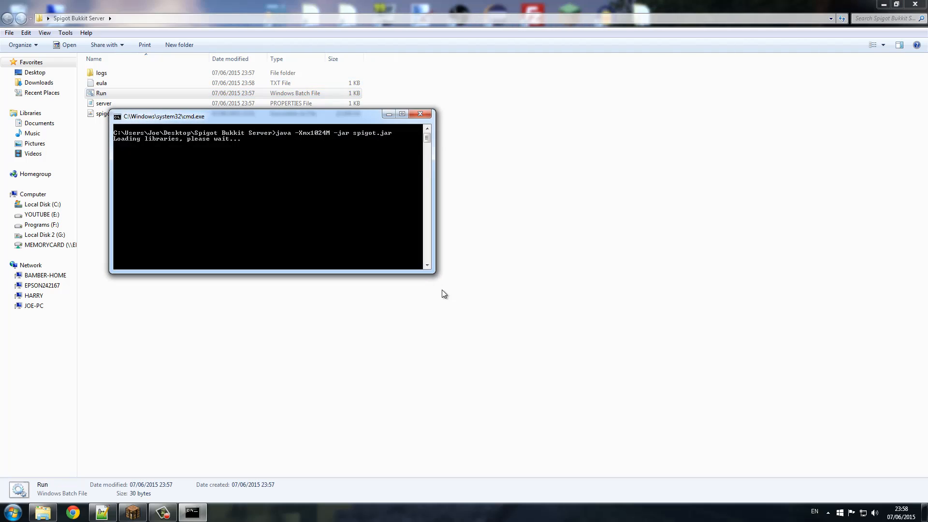
mouse_move(327, 336)
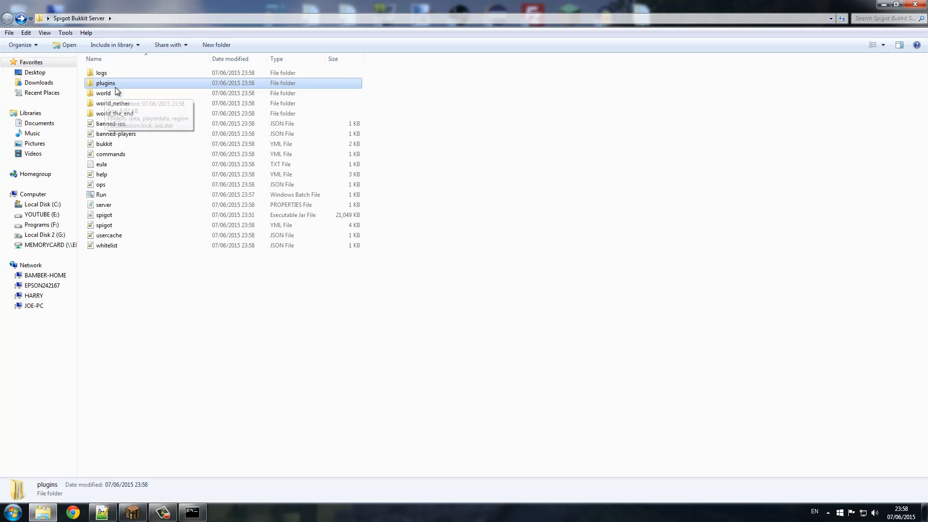
left_click(112, 103)
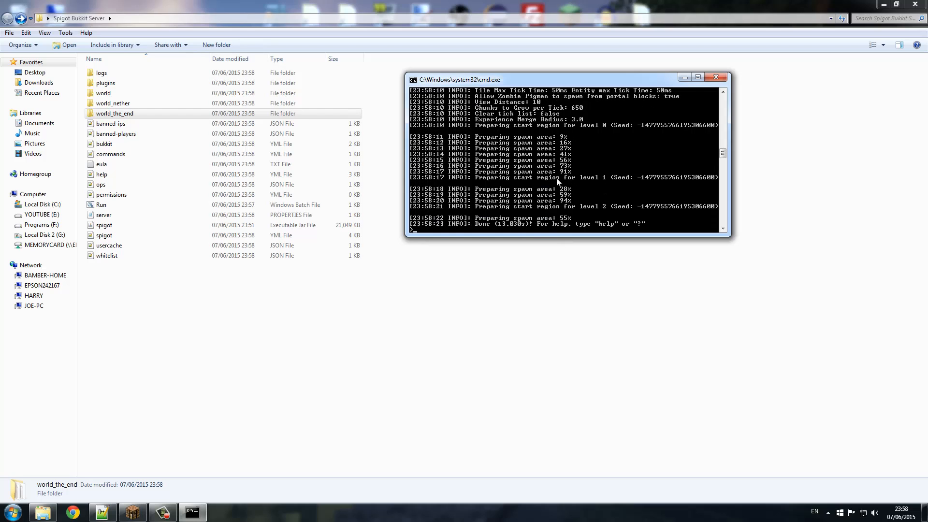
mouse_move(670, 229)
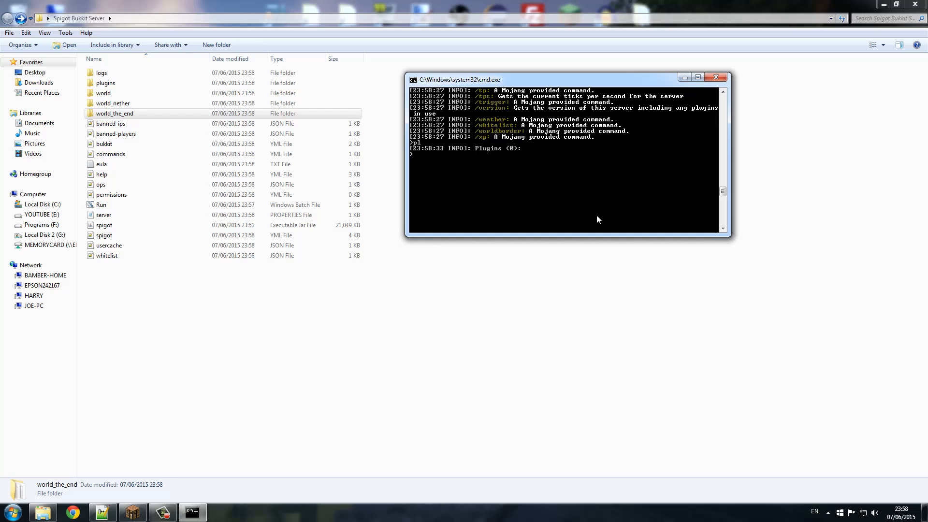
key("Return")
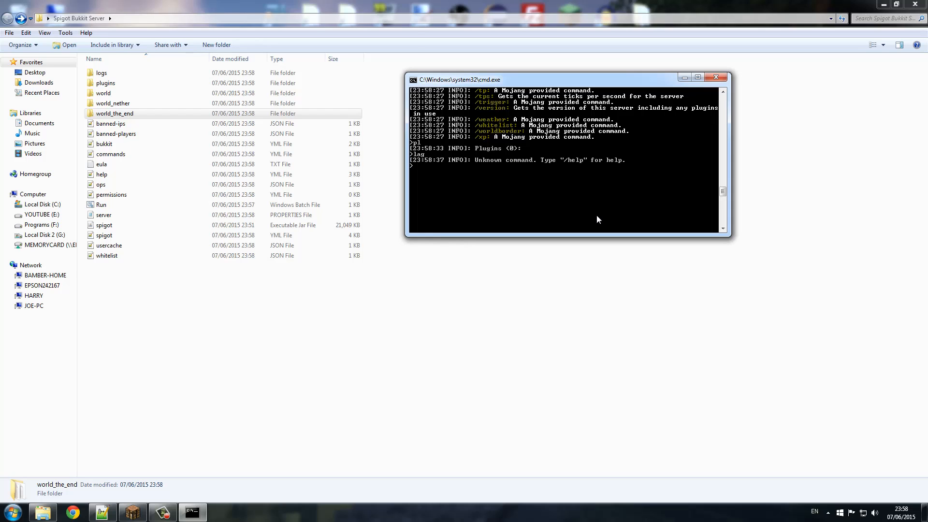
mouse_move(787, 81)
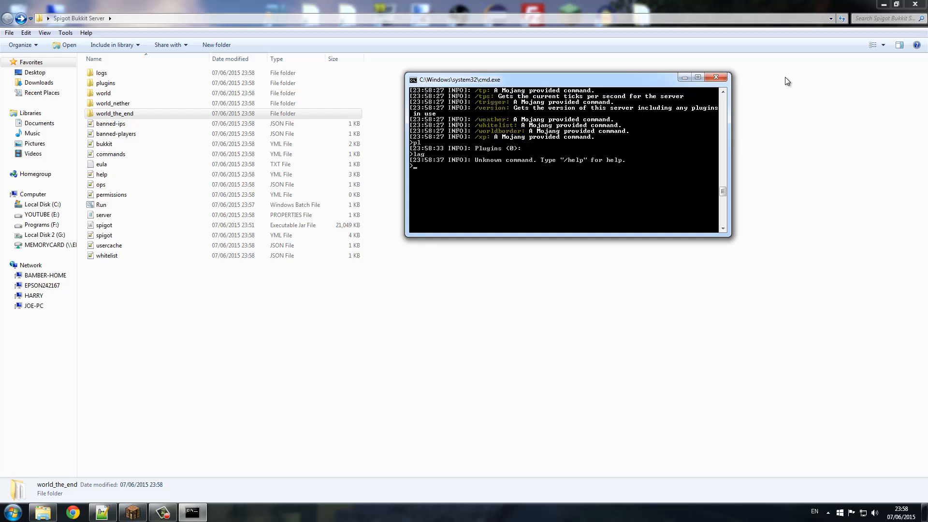
scroll("up", 3)
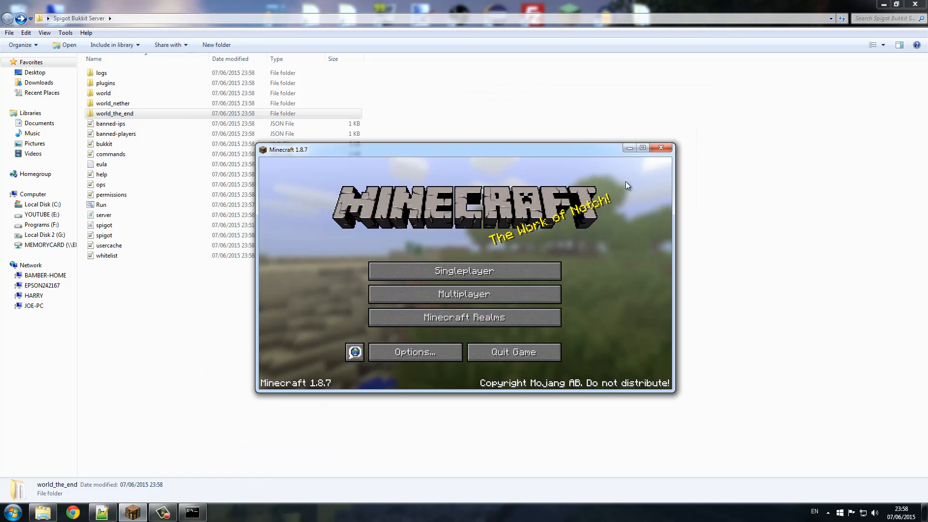
Step: From Multiplayer, Direct Connect to localhost and join the local Spigot server
left_click(464, 293)
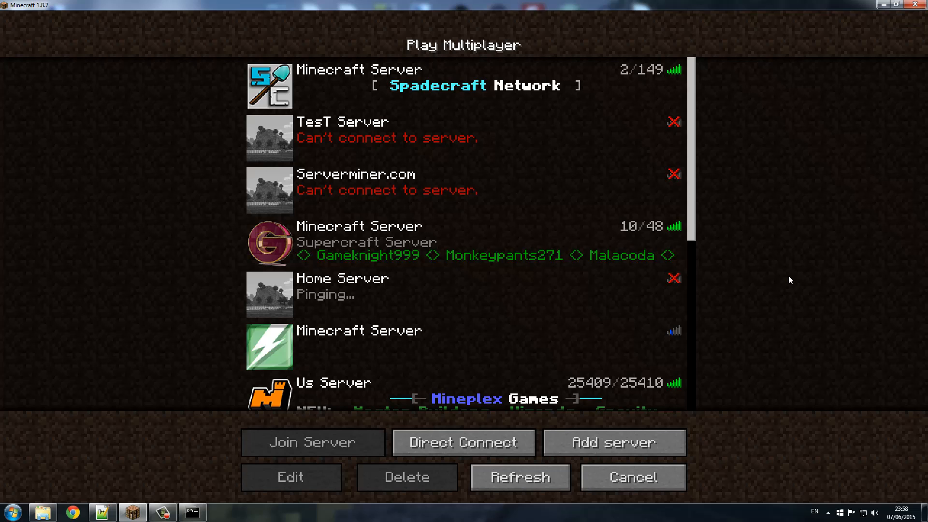
scroll("down", 3)
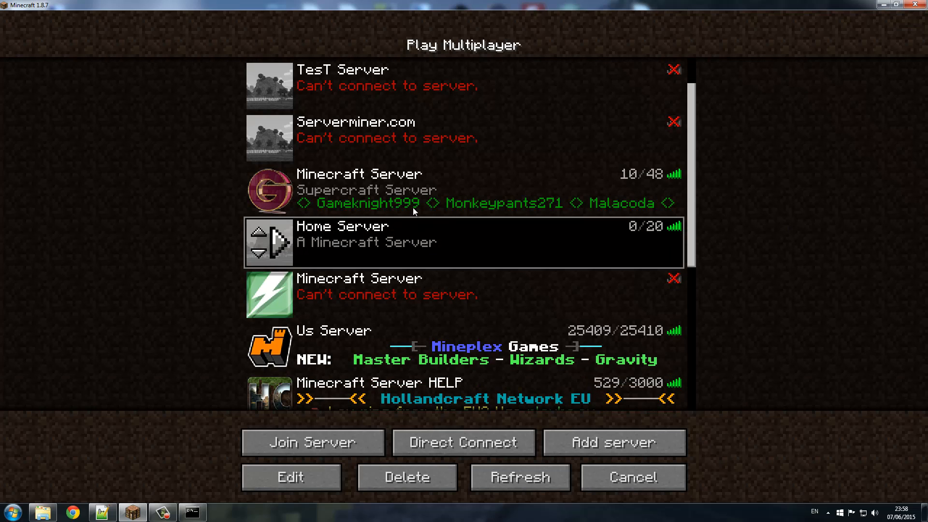
mouse_move(791, 297)
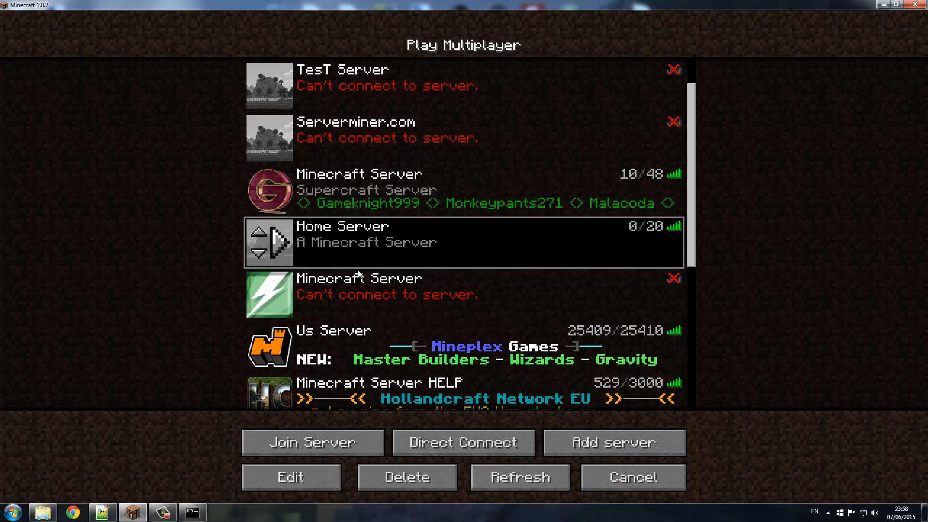
left_click(462, 441)
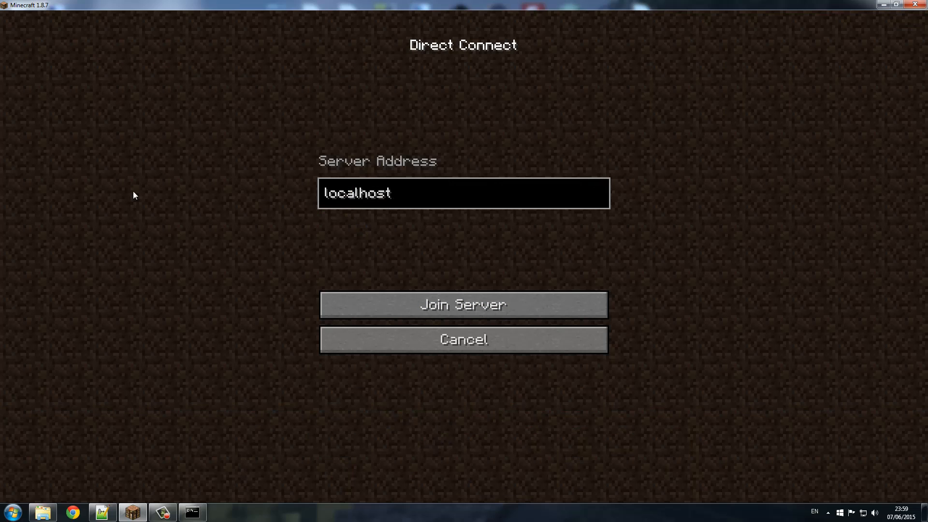
left_click(463, 339)
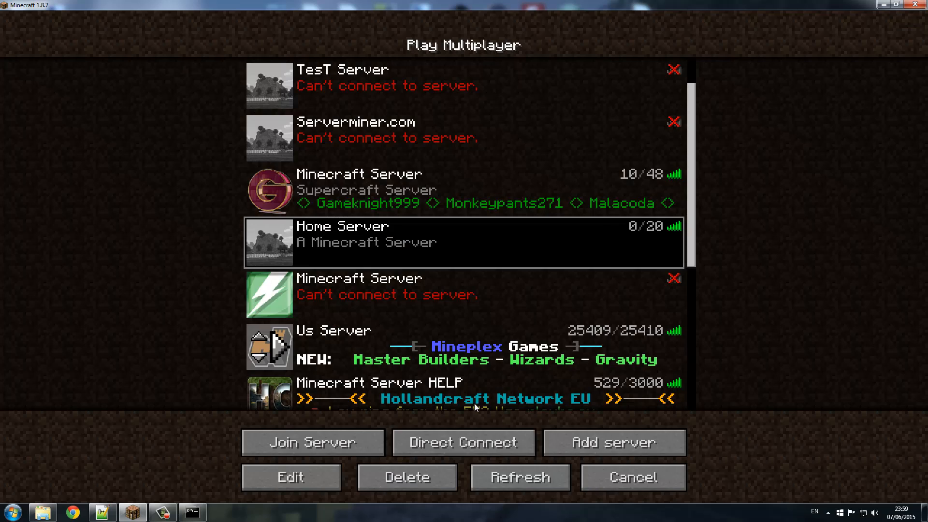
left_click(463, 442)
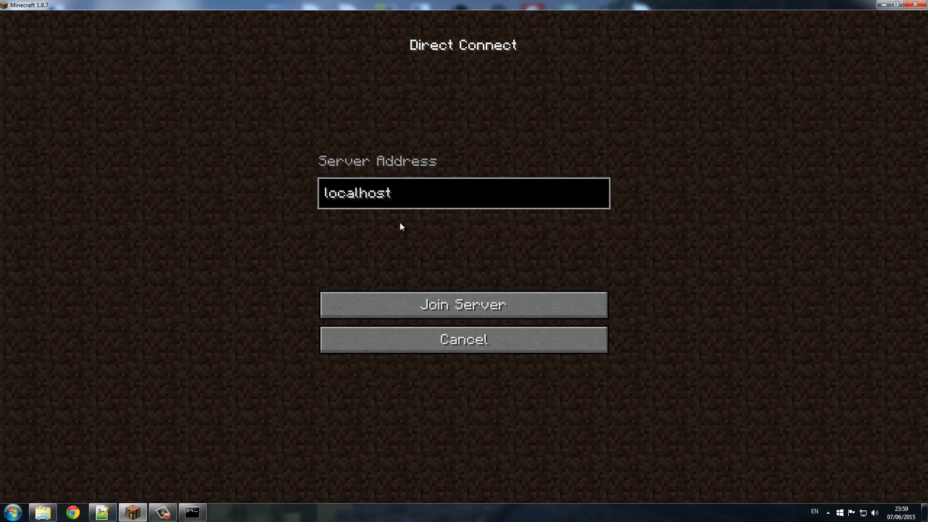
left_click(463, 305)
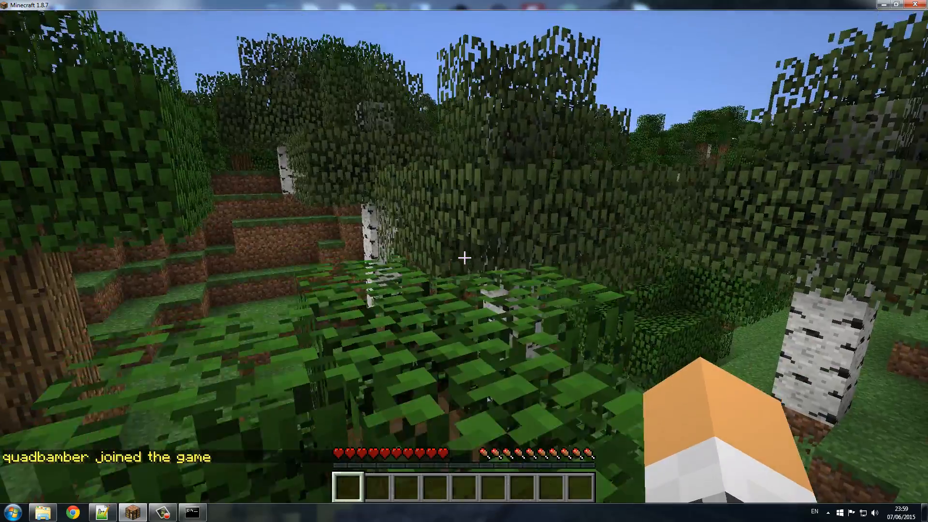
Step: Op quadbamber from the server console and resume playing in Minecraft
key("Escape")
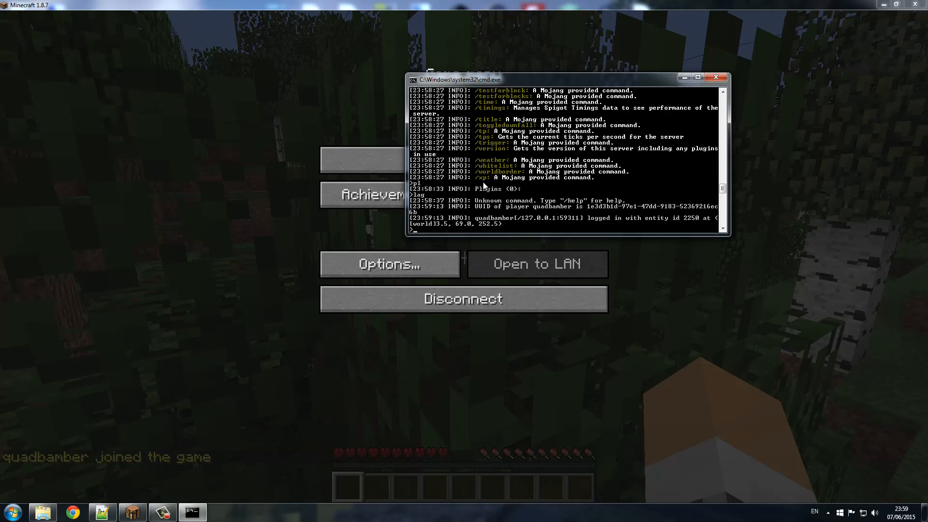
type("op")
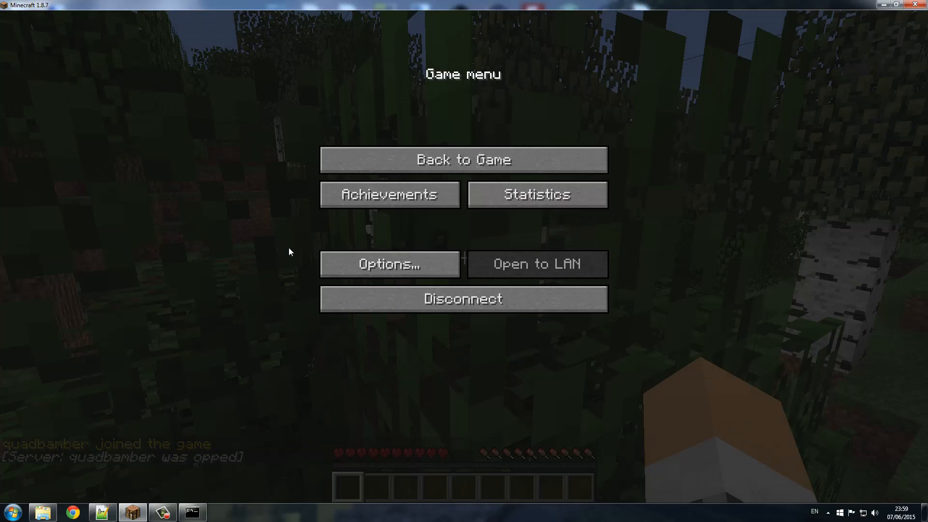
left_click(463, 159)
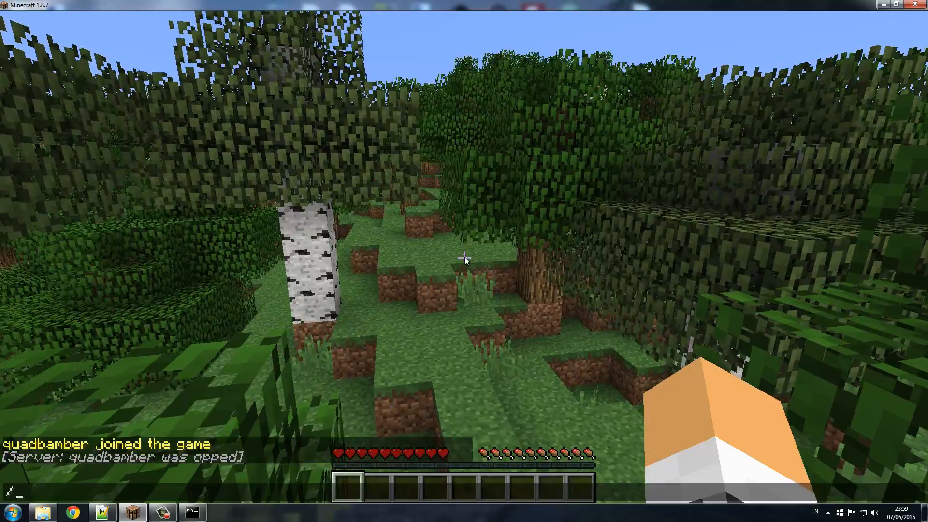